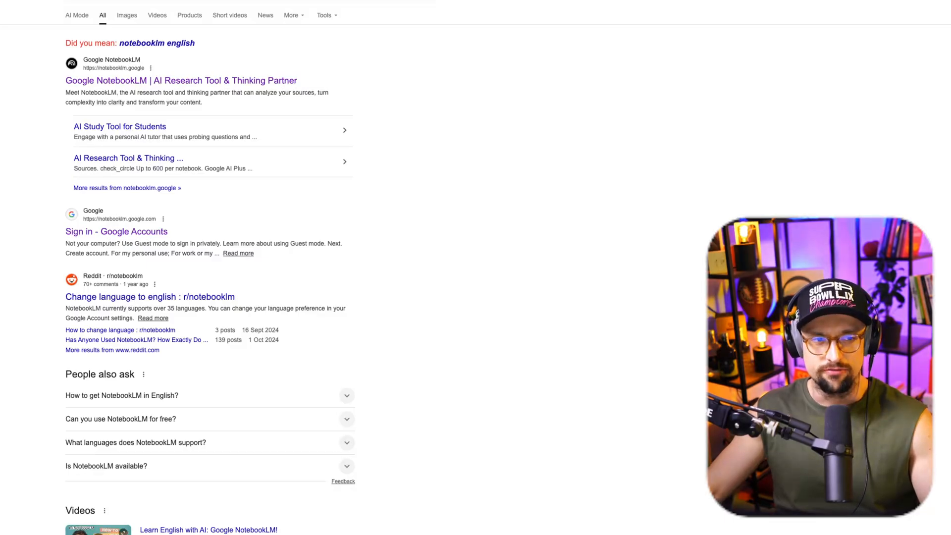
Scroll the homepage to the Knowledge Hub cards: streamlined workflow, collaboration, customization, co-editing.
click(181, 81)
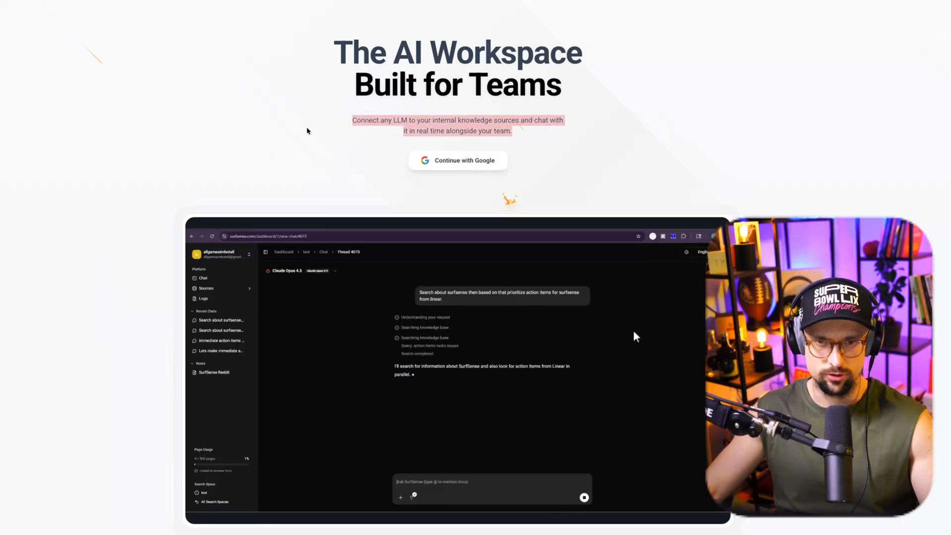
mouse_move(601, 355)
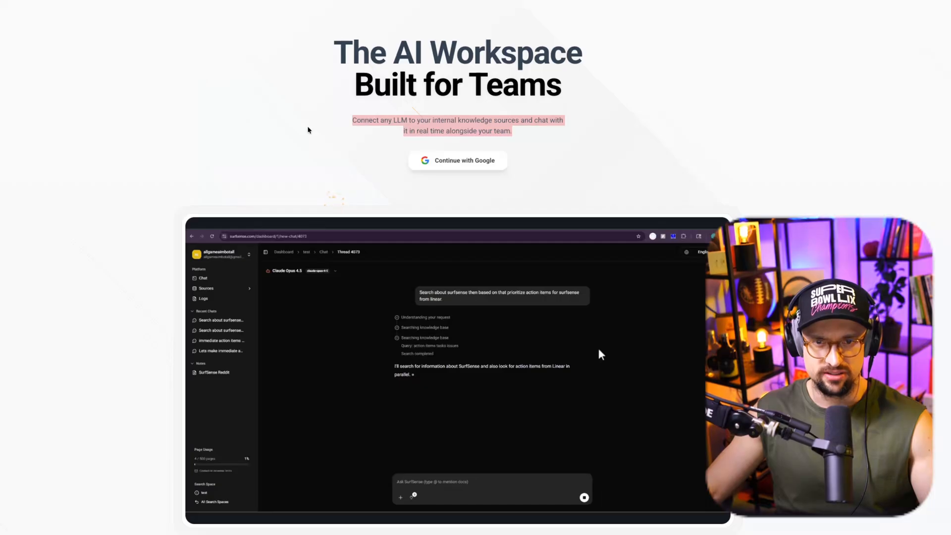
scroll(down, 3)
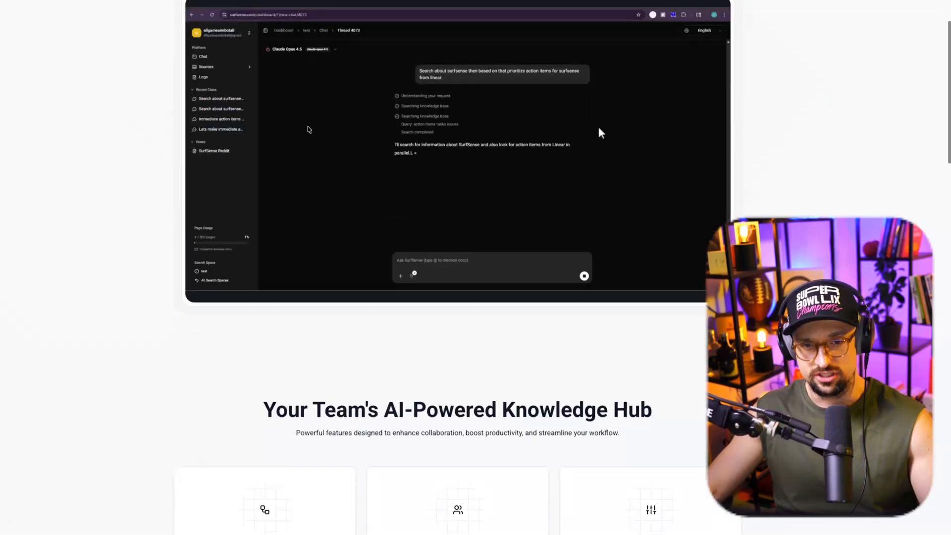
scroll(down, 3)
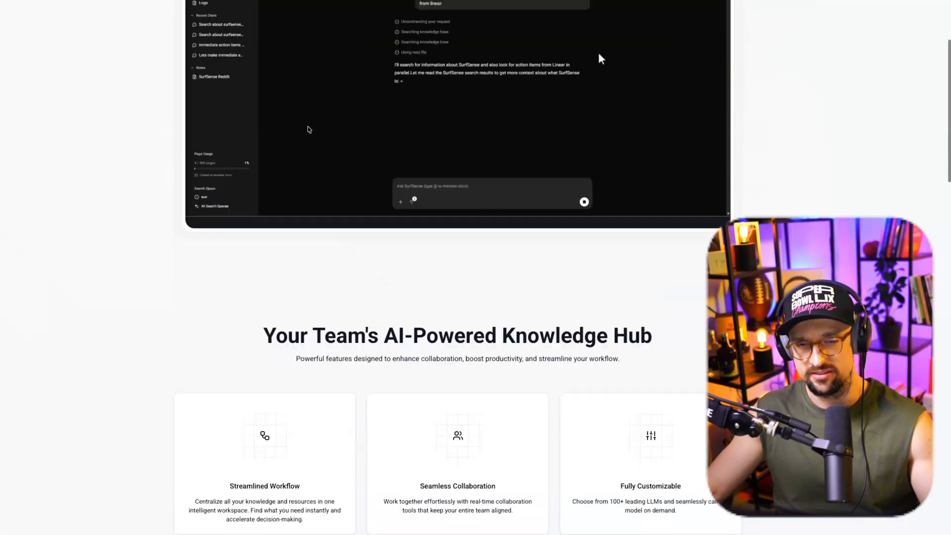
scroll(down, 3)
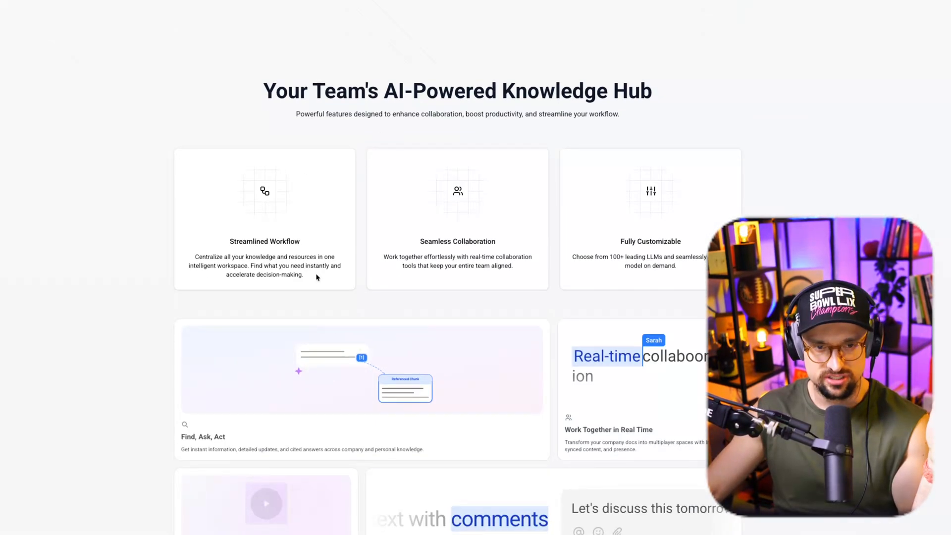
mouse_move(326, 274)
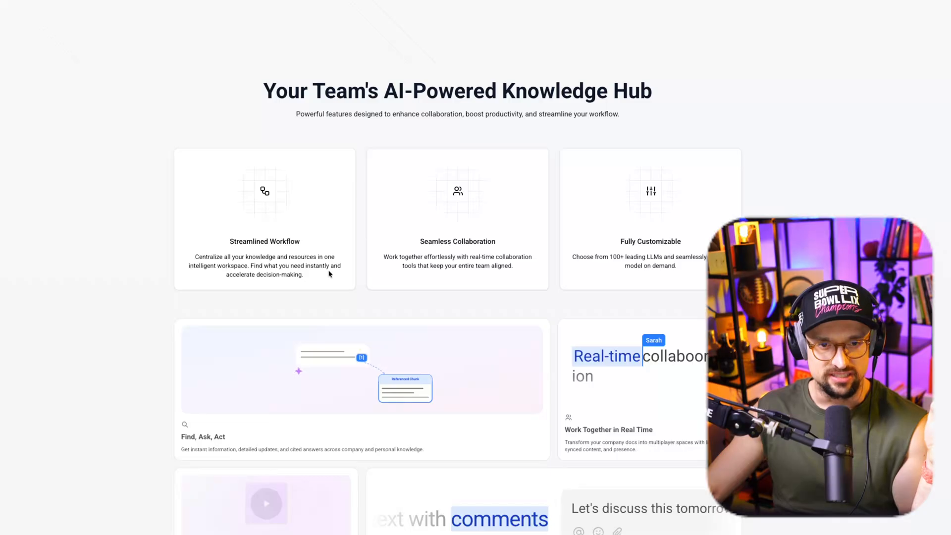
mouse_move(459, 268)
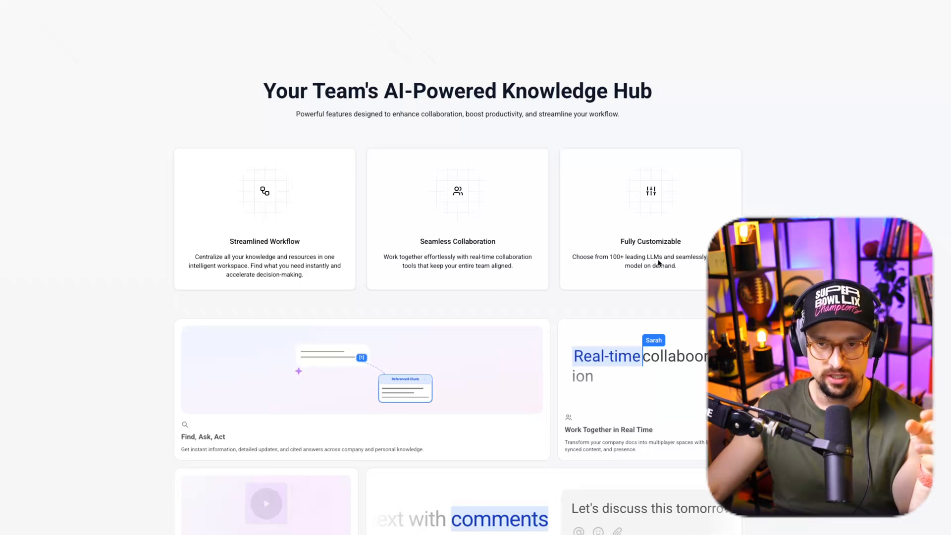
mouse_move(689, 268)
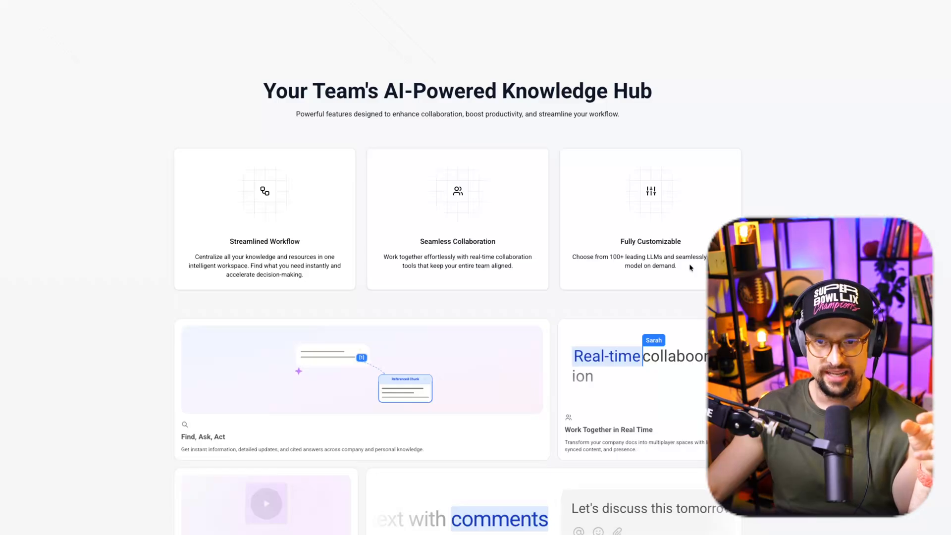
Scroll down to the Integrations logos, including GitHub, Slack, Google Drive, Notion and Gmail.
scroll(down, 3)
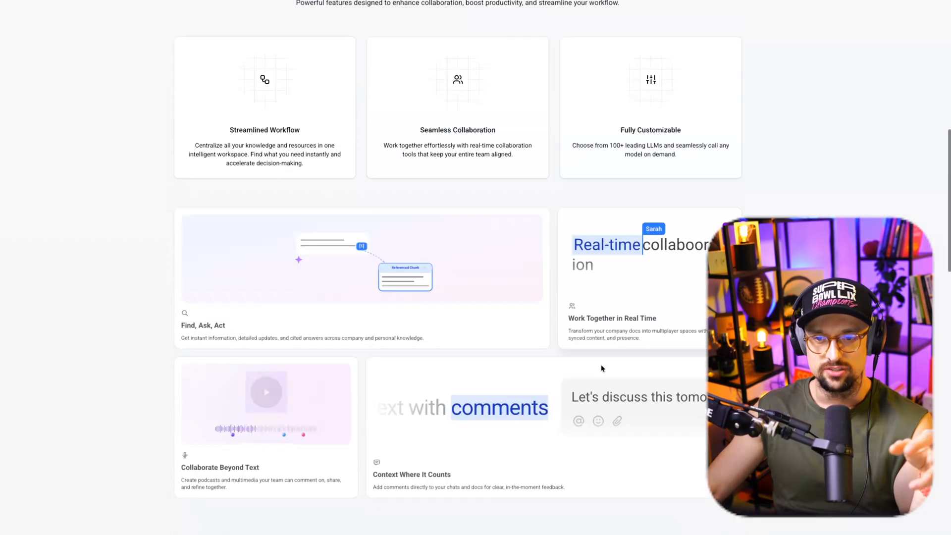
scroll(down, 3)
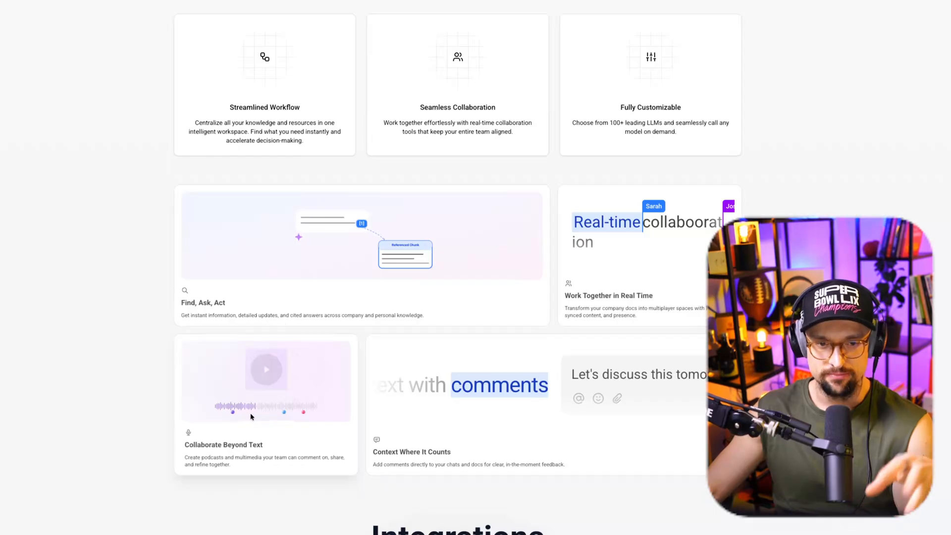
scroll(down, 3)
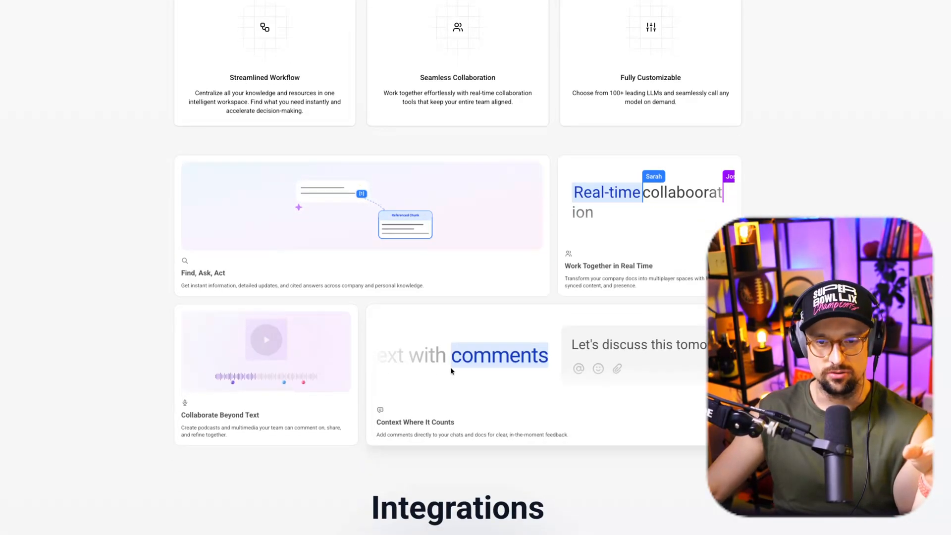
scroll(down, 3)
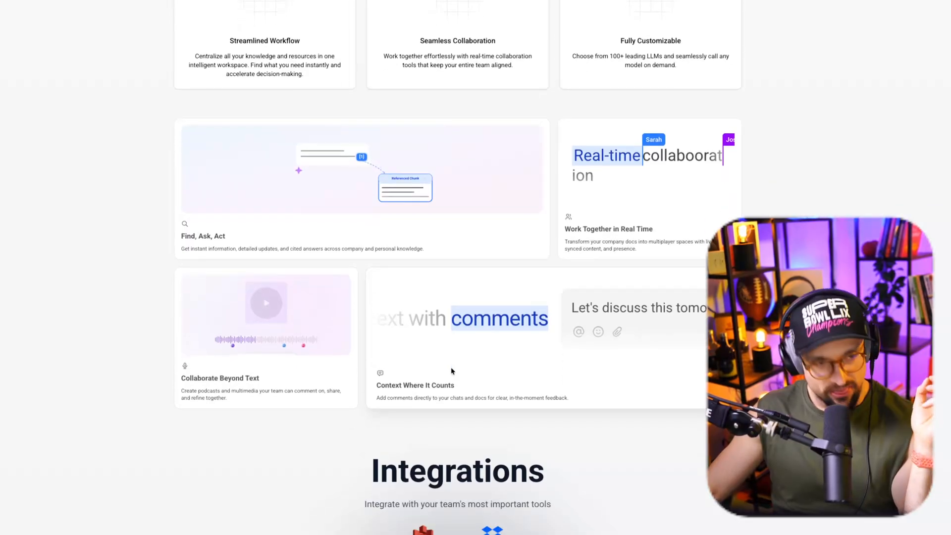
scroll(down, 3)
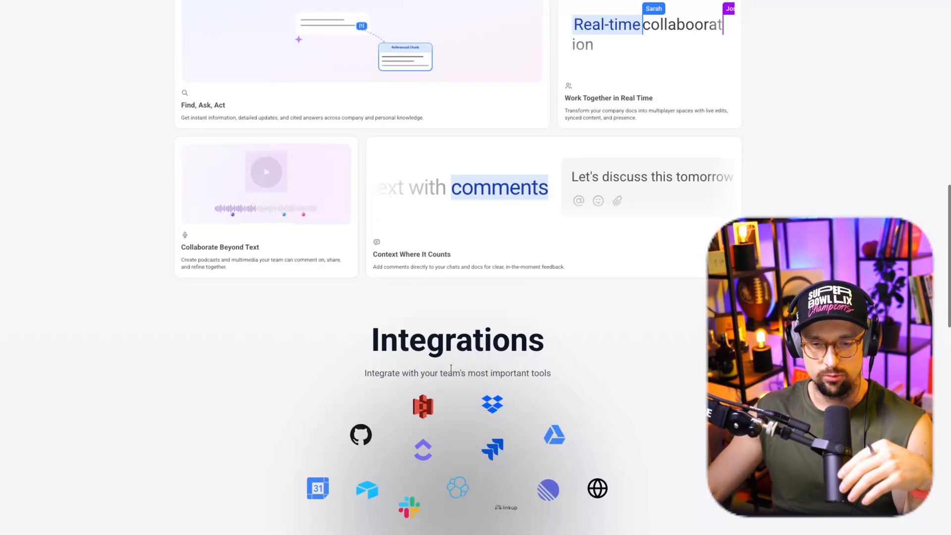
scroll(down, 3)
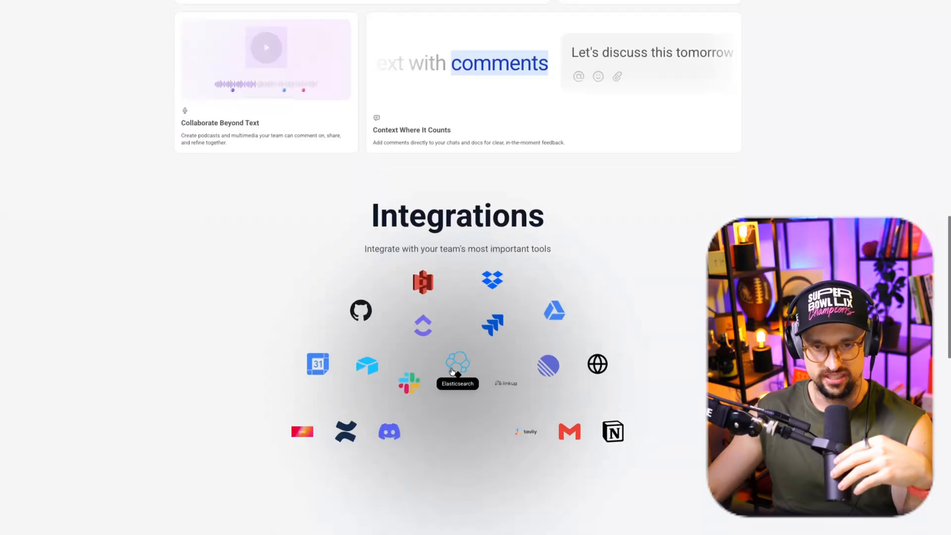
mouse_move(454, 172)
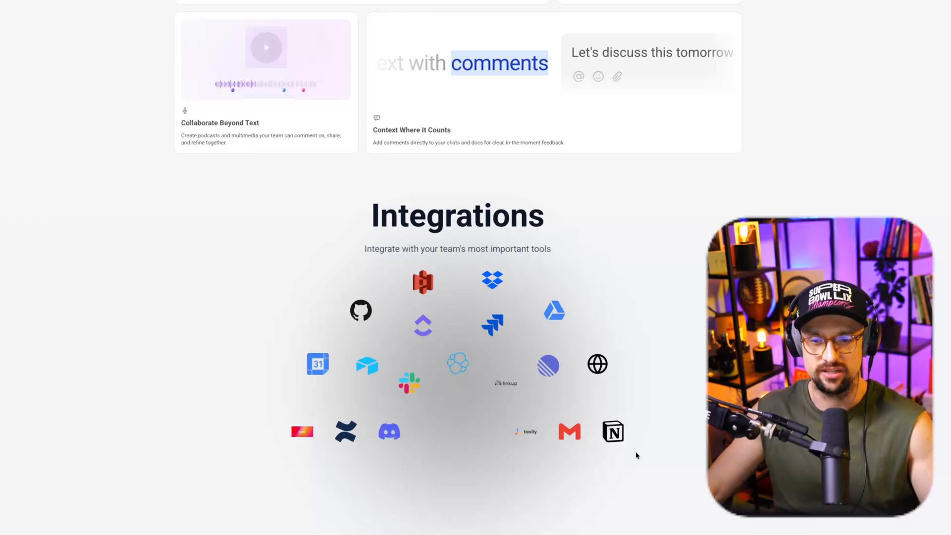
mouse_move(389, 431)
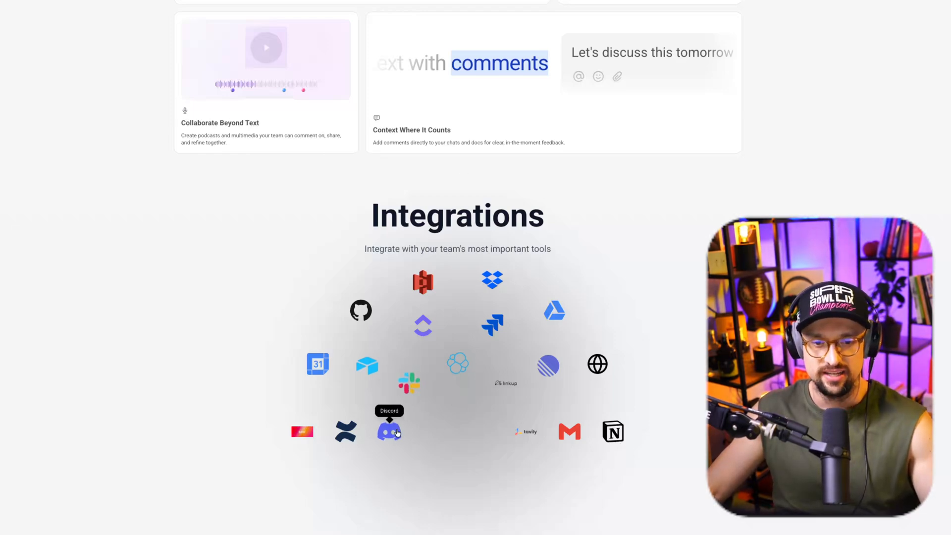
mouse_move(303, 432)
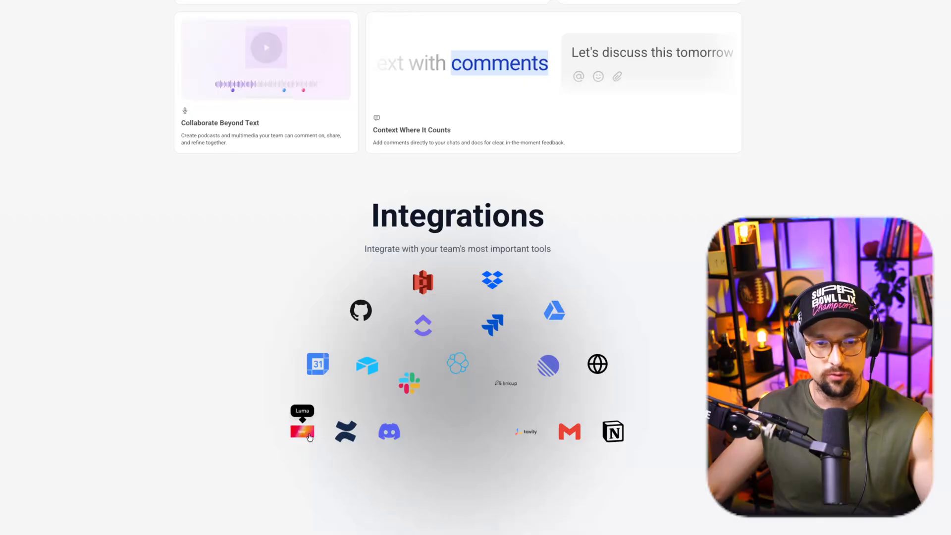
mouse_move(318, 364)
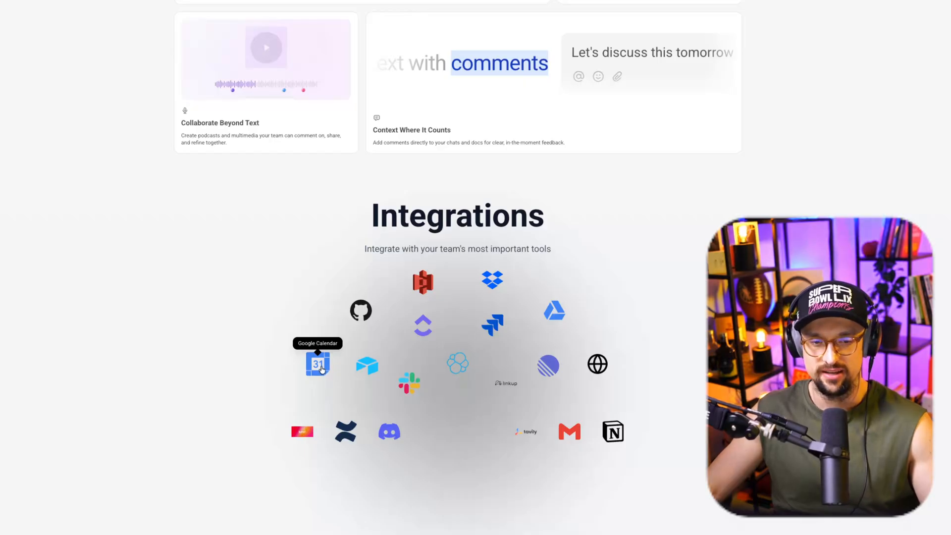
mouse_move(445, 375)
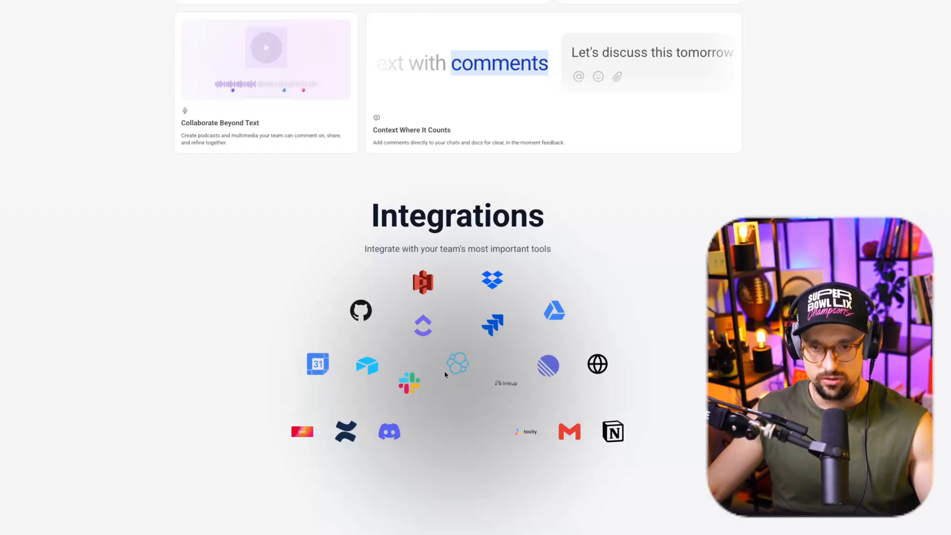
mouse_move(491, 324)
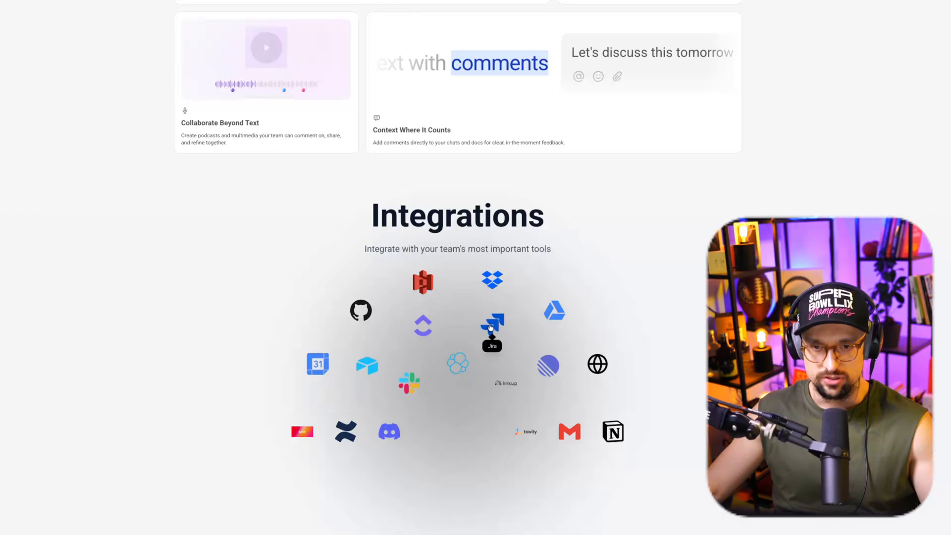
mouse_move(558, 373)
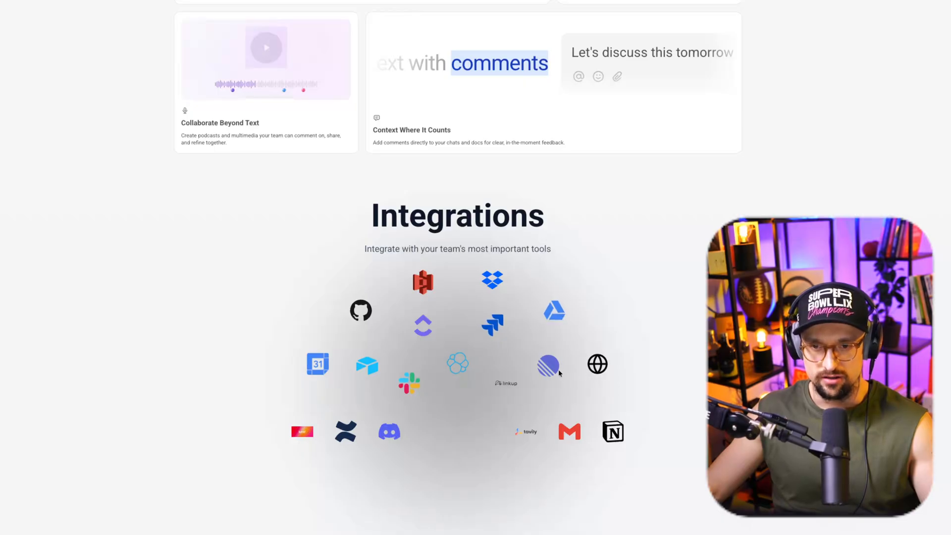
mouse_move(433, 297)
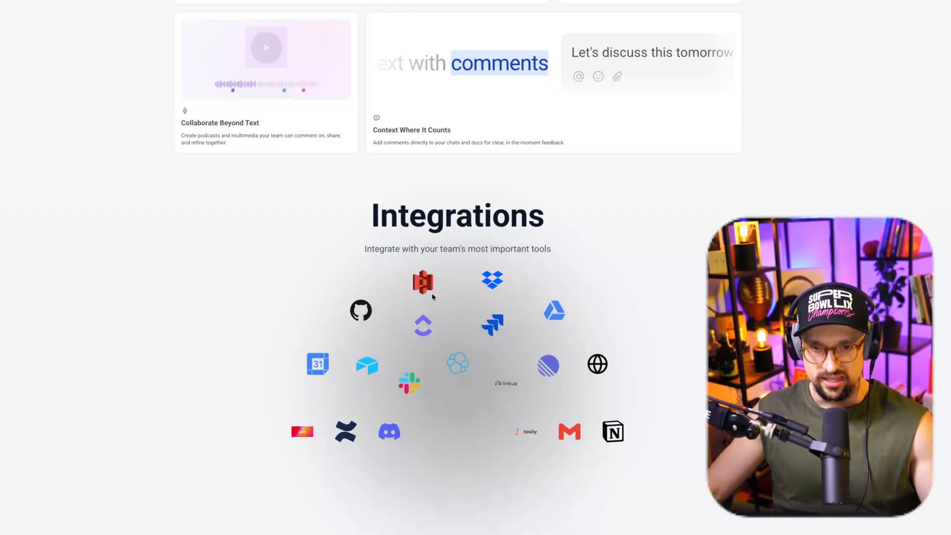
mouse_move(422, 281)
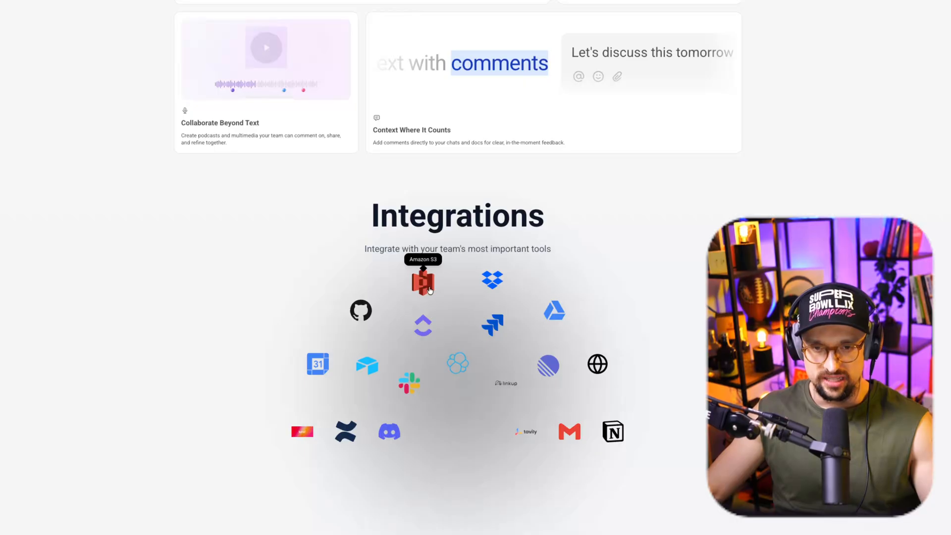
mouse_move(364, 331)
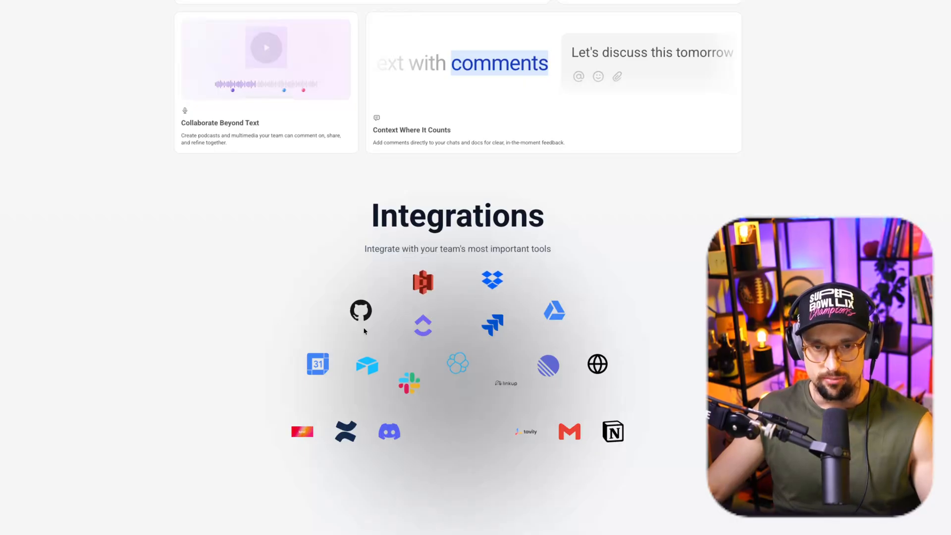
mouse_move(361, 311)
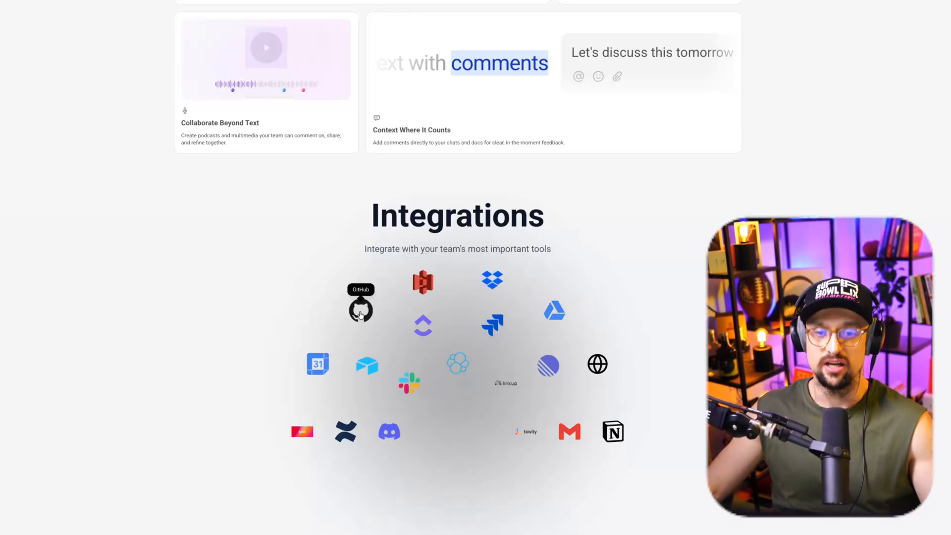
mouse_move(328, 328)
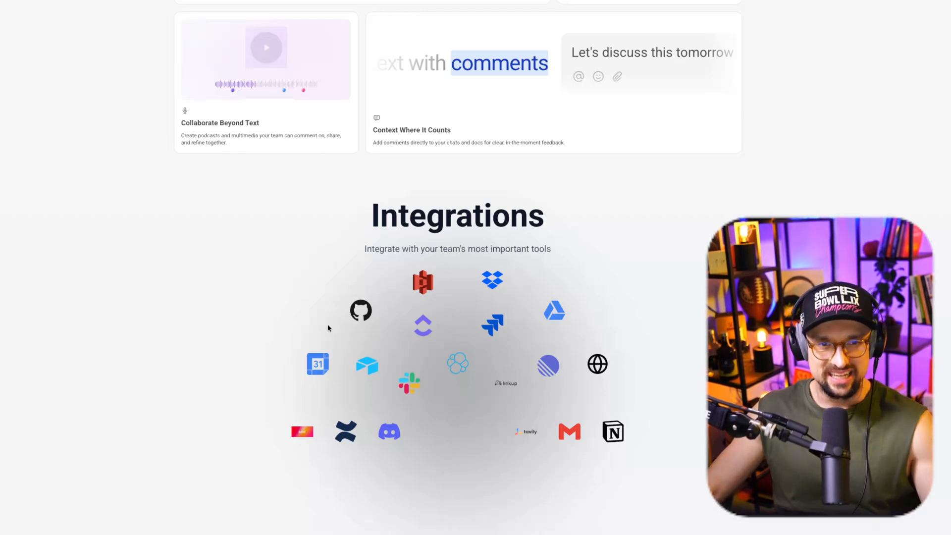
Scroll the landing page to the footer and back, then open a linked page.
scroll(down, 3)
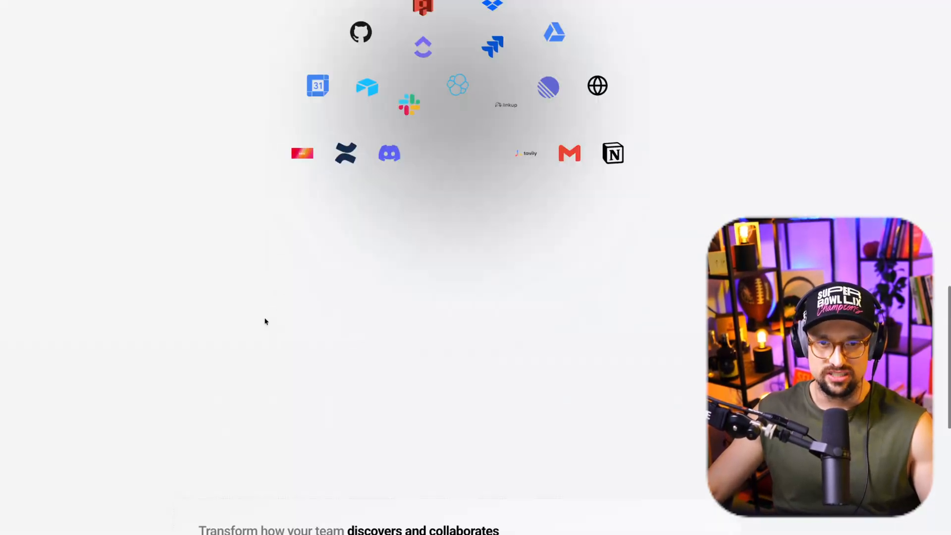
scroll(down, 3)
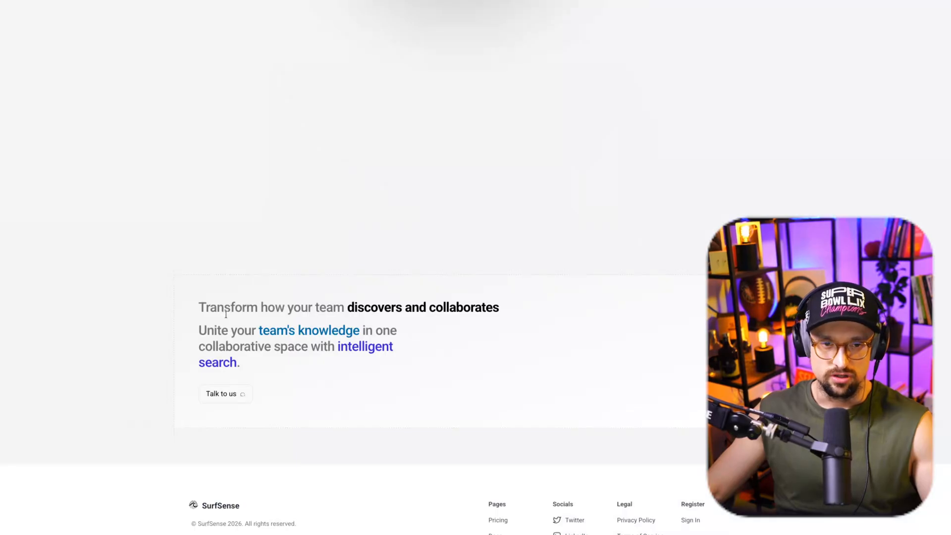
scroll(down, 3)
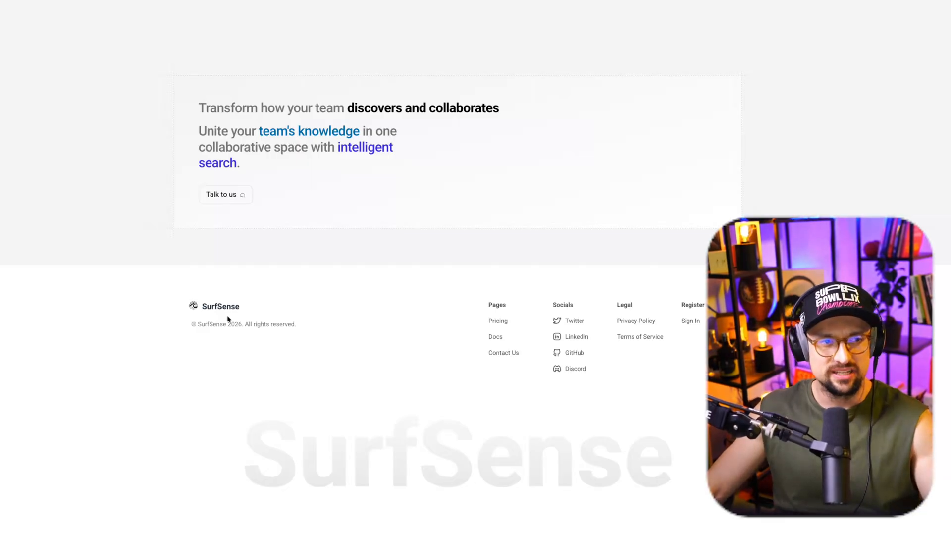
scroll(up, 3)
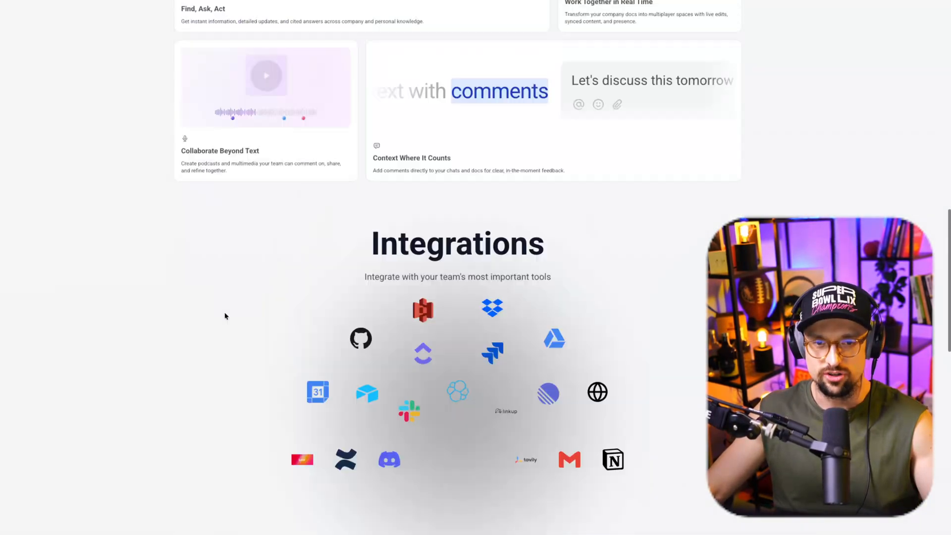
scroll(up, 3)
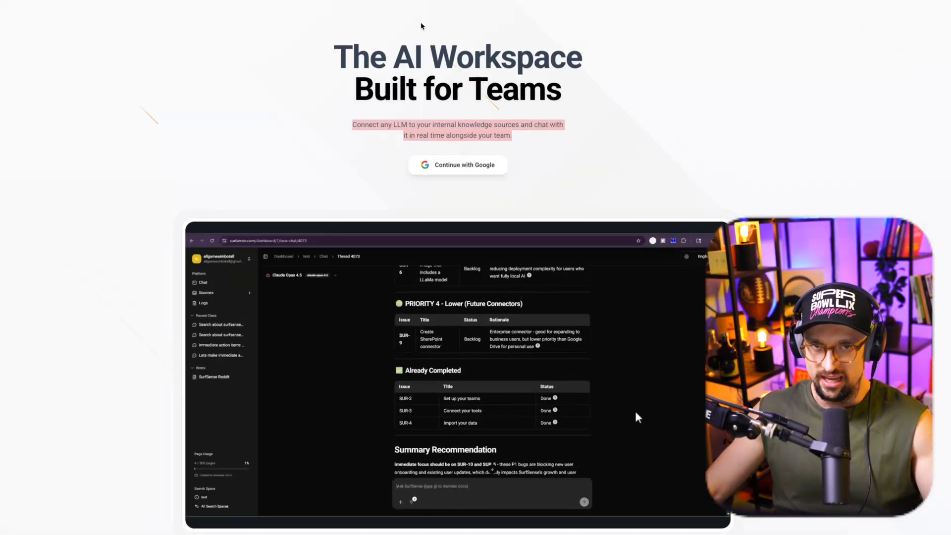
scroll(down, 3)
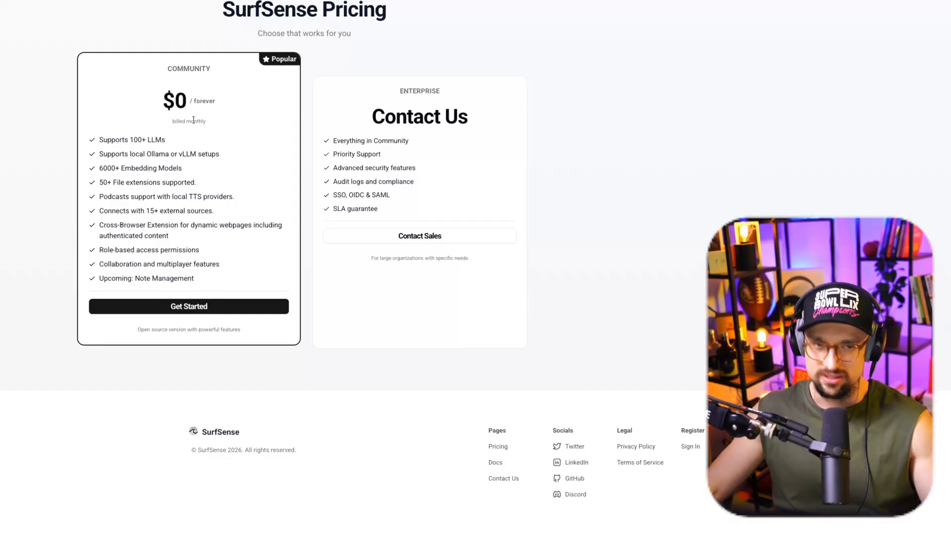
double_click(178, 330)
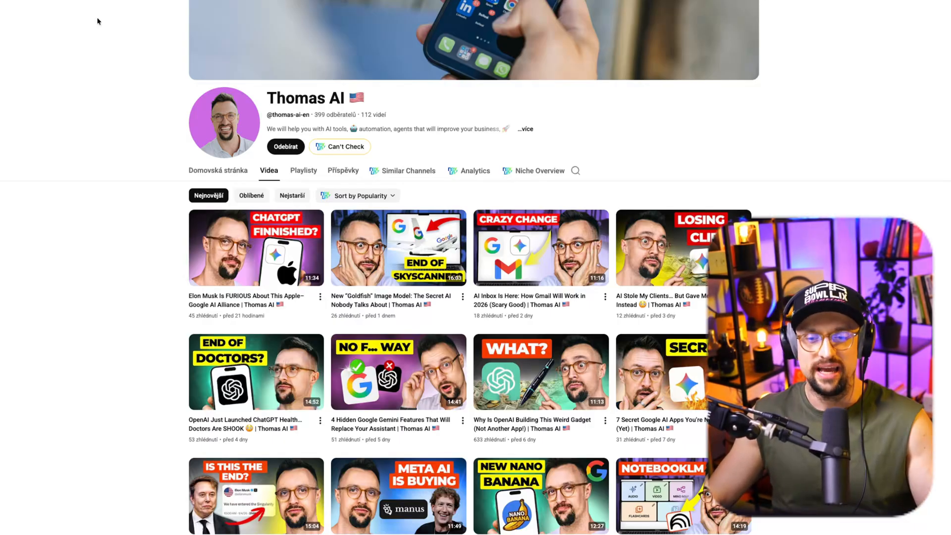
mouse_move(28, 188)
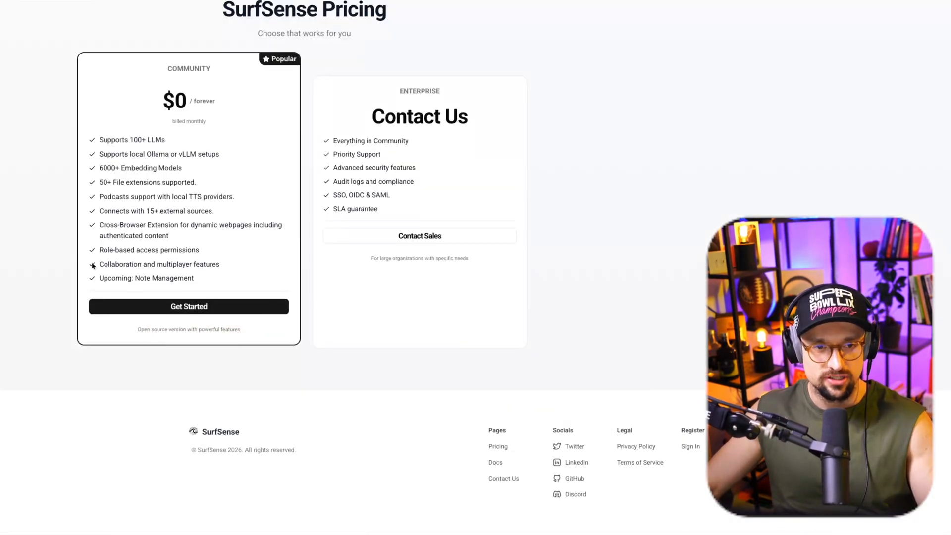
Open the Docs Prerequisites page and read past Auth Setup and File Uploads.
click(496, 462)
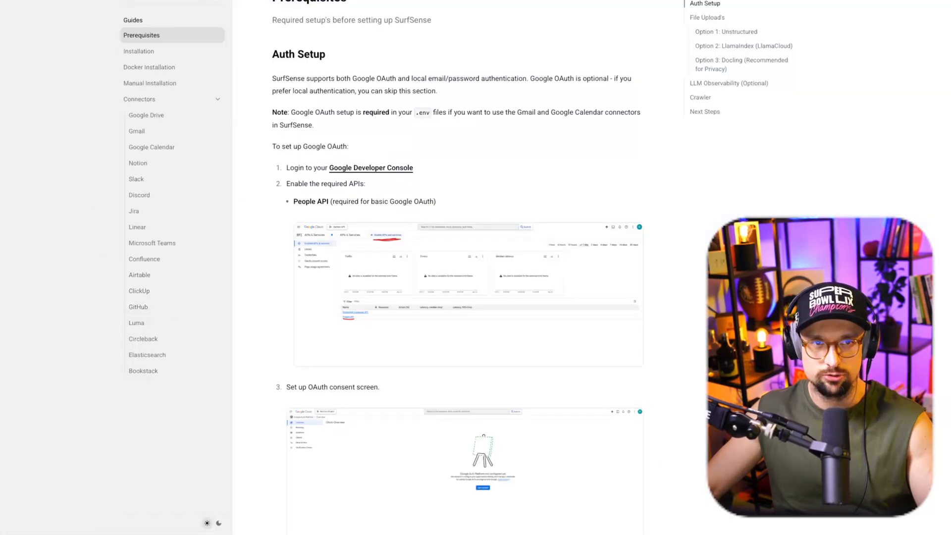
mouse_move(351, 103)
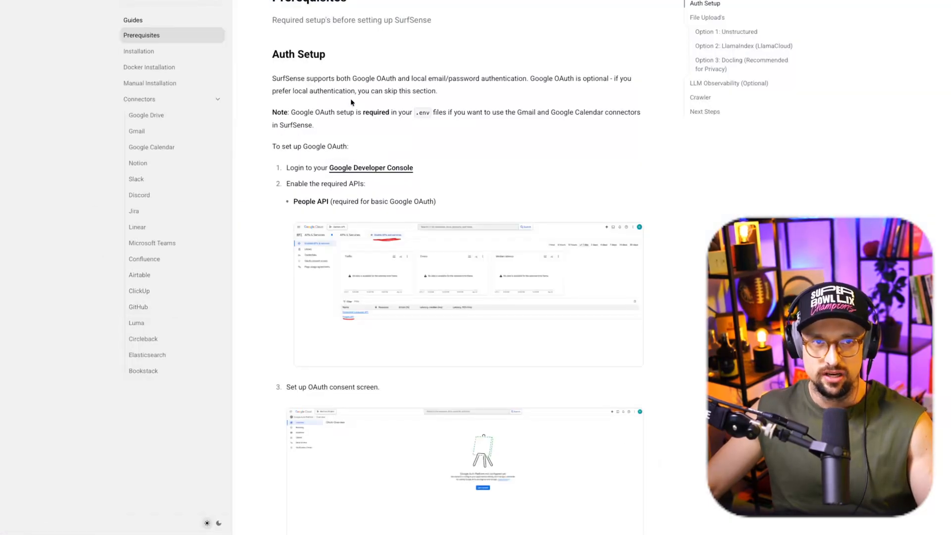
scroll(down, 3)
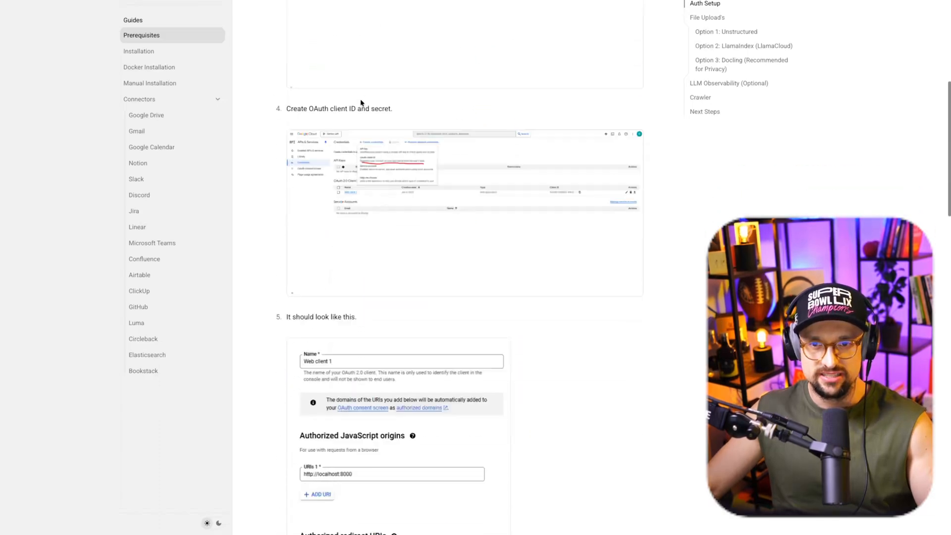
scroll(down, 3)
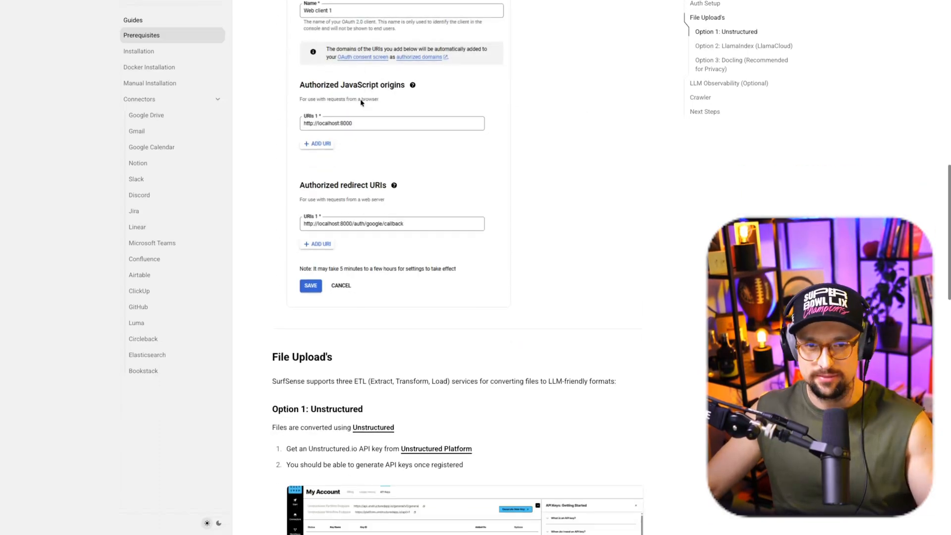
scroll(down, 3)
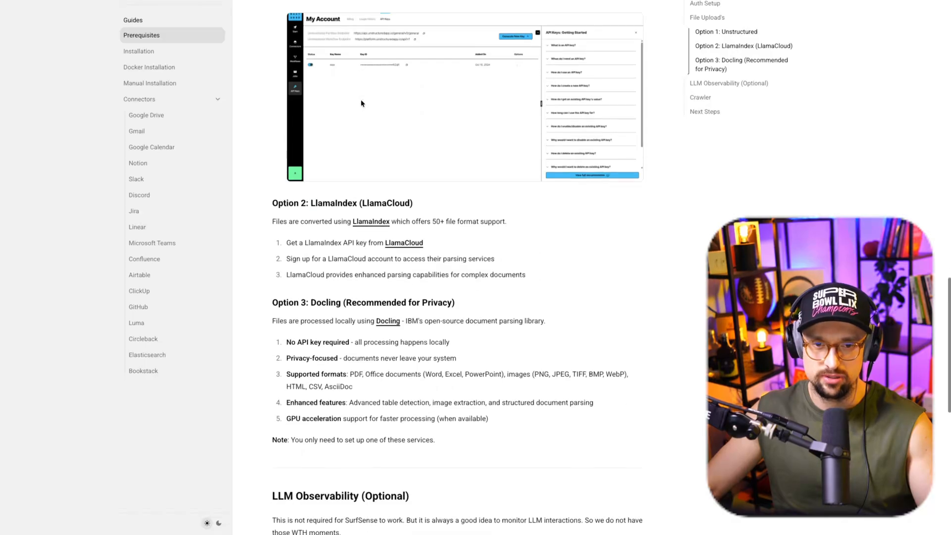
scroll(down, 3)
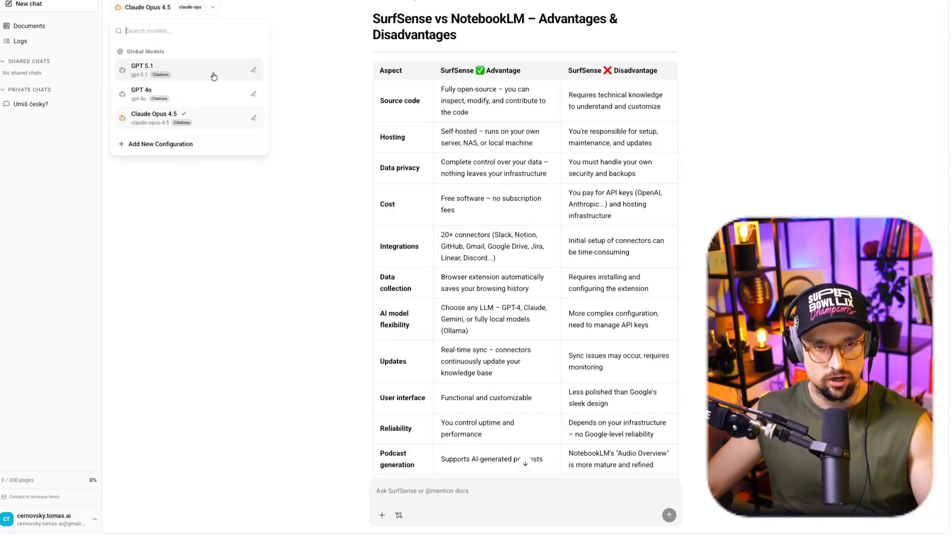
mouse_move(208, 71)
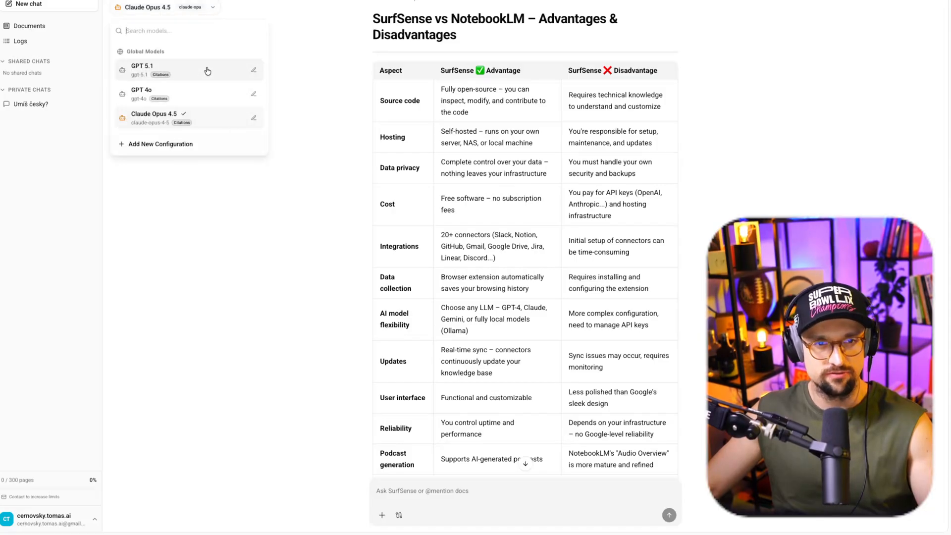
mouse_move(197, 128)
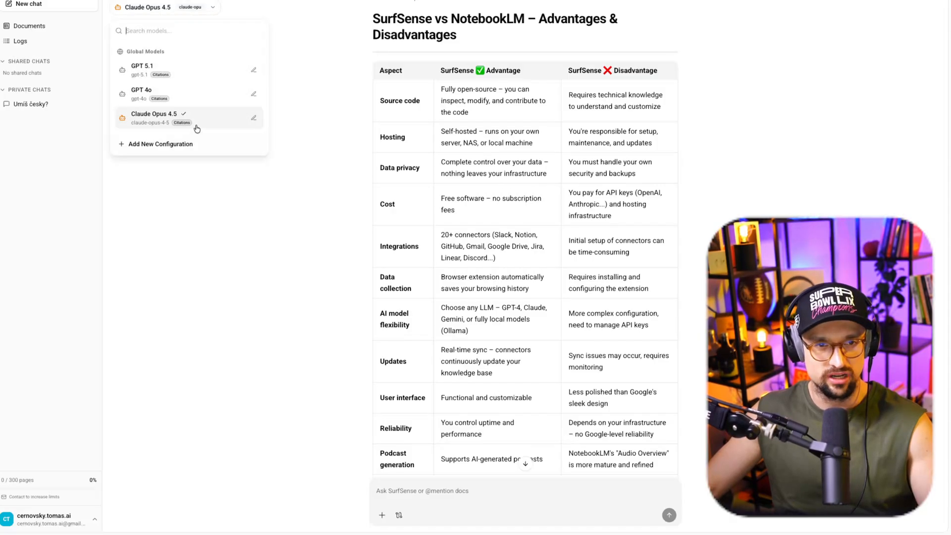
mouse_move(204, 147)
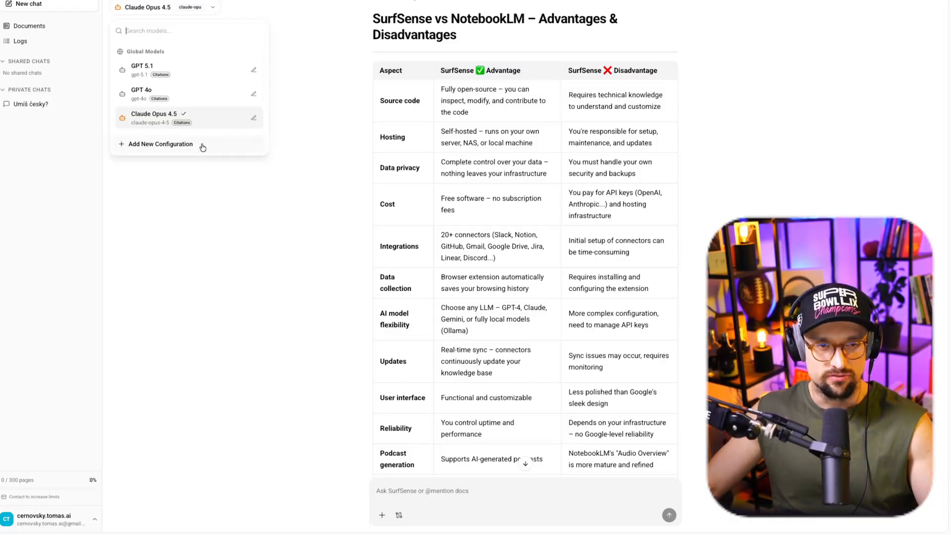
mouse_move(226, 70)
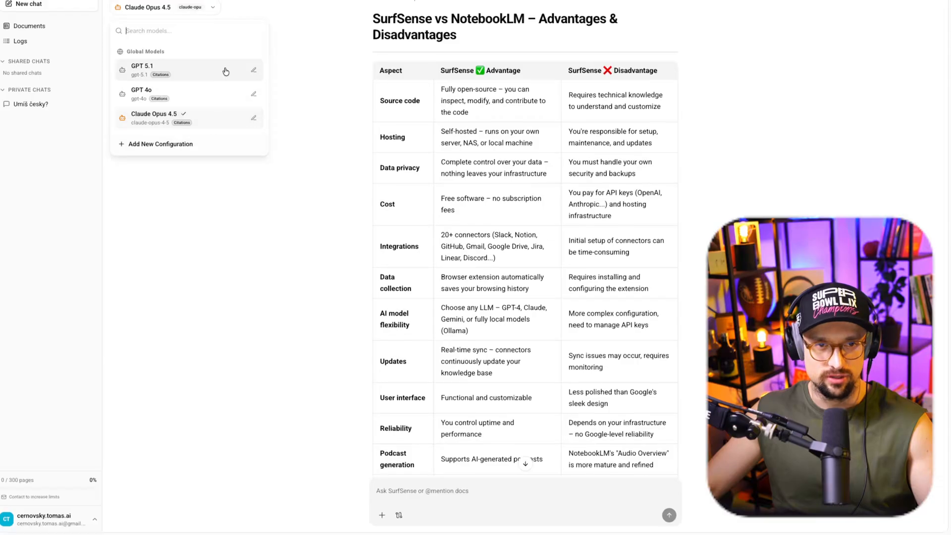
Keep Claude Opus 4.5, then browse and close the Connectors catalogue.
click(257, 201)
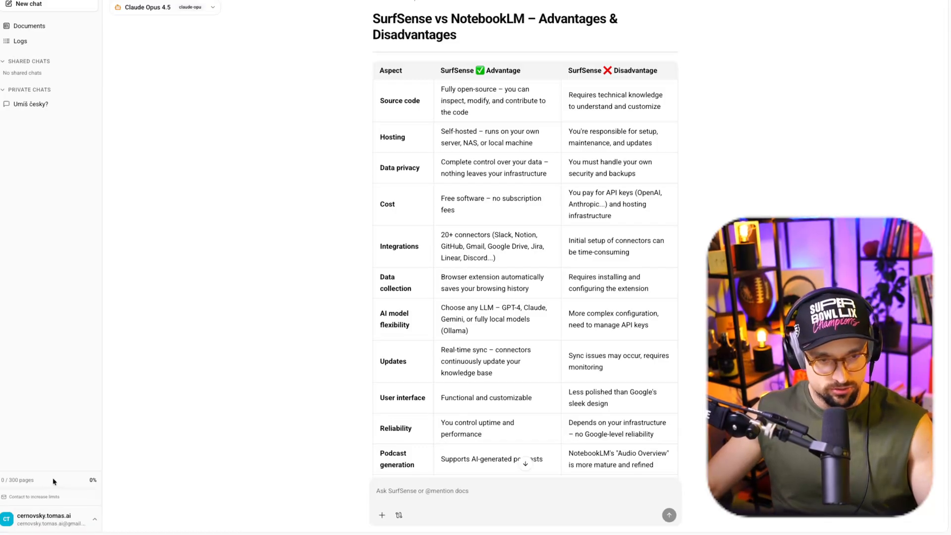
mouse_move(34, 497)
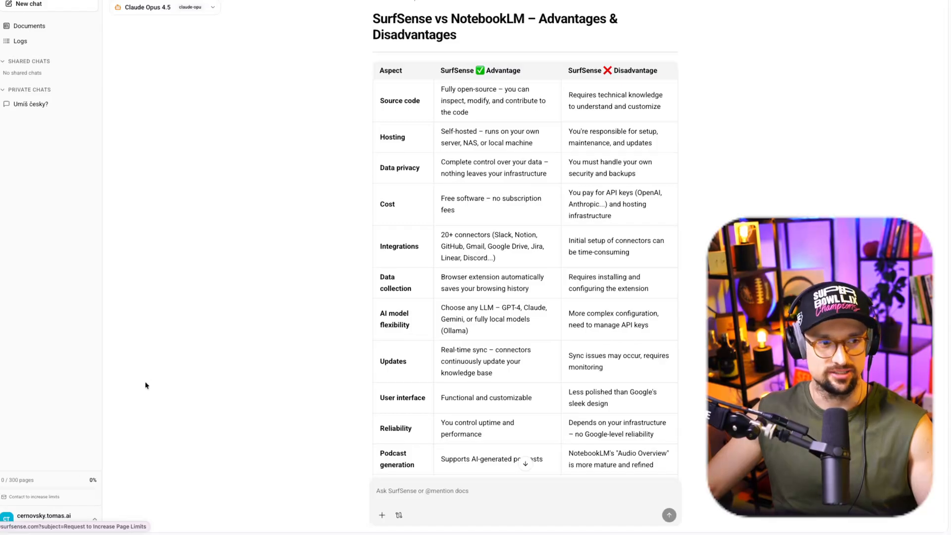
mouse_move(666, 413)
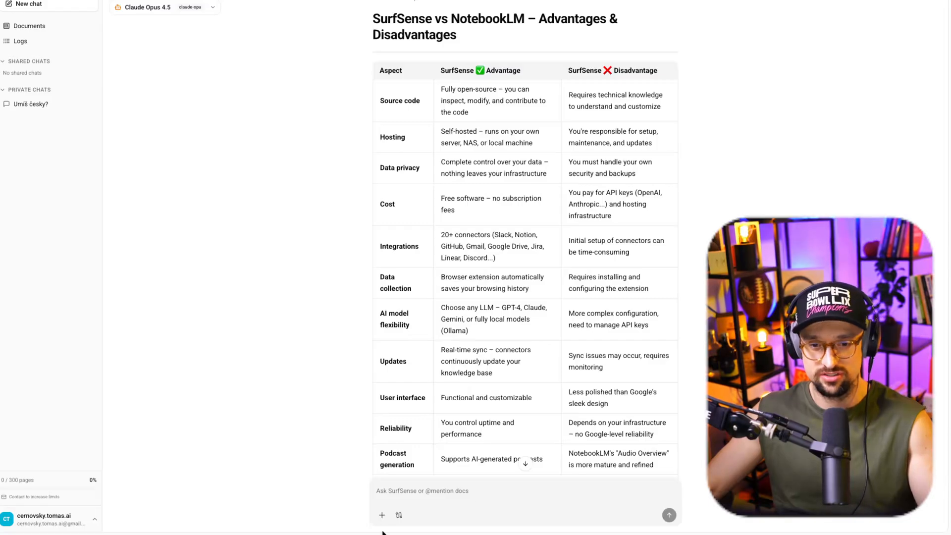
mouse_move(400, 515)
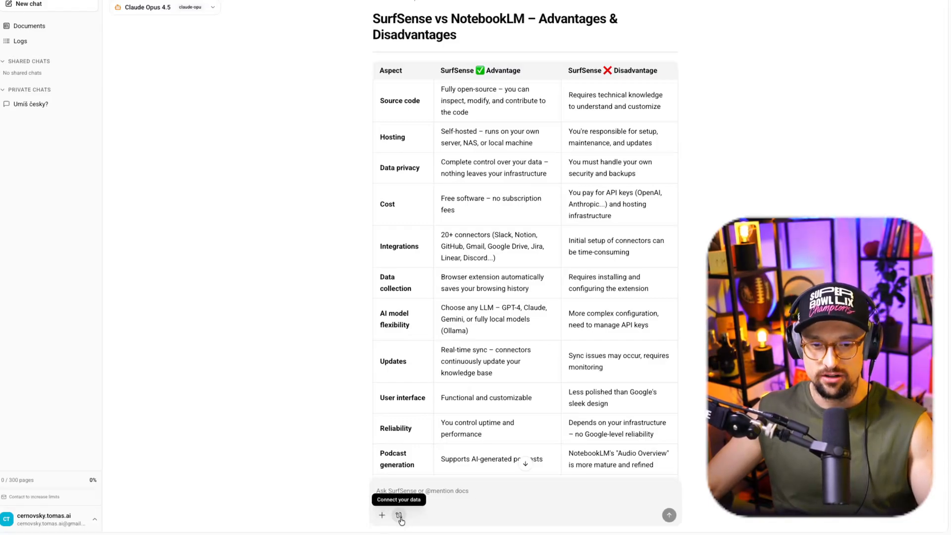
click(399, 518)
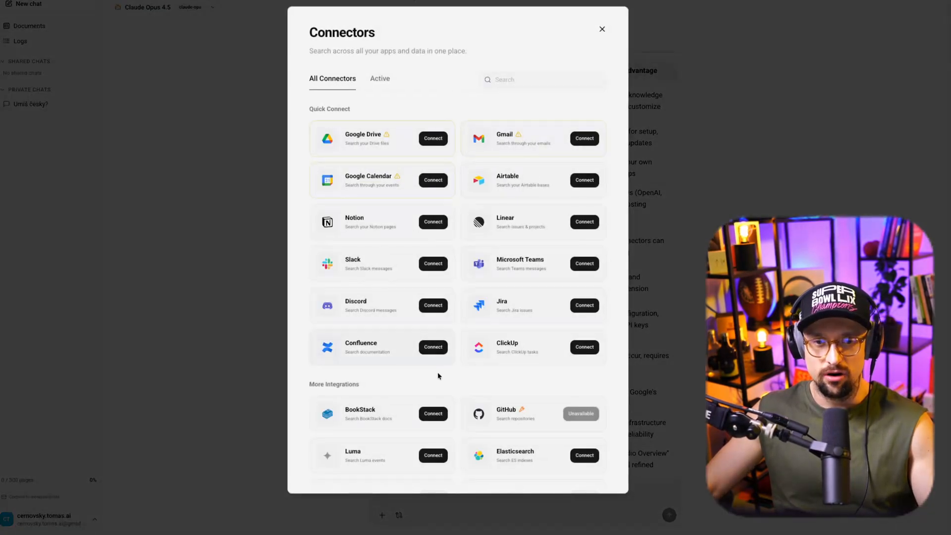
scroll(down, 3)
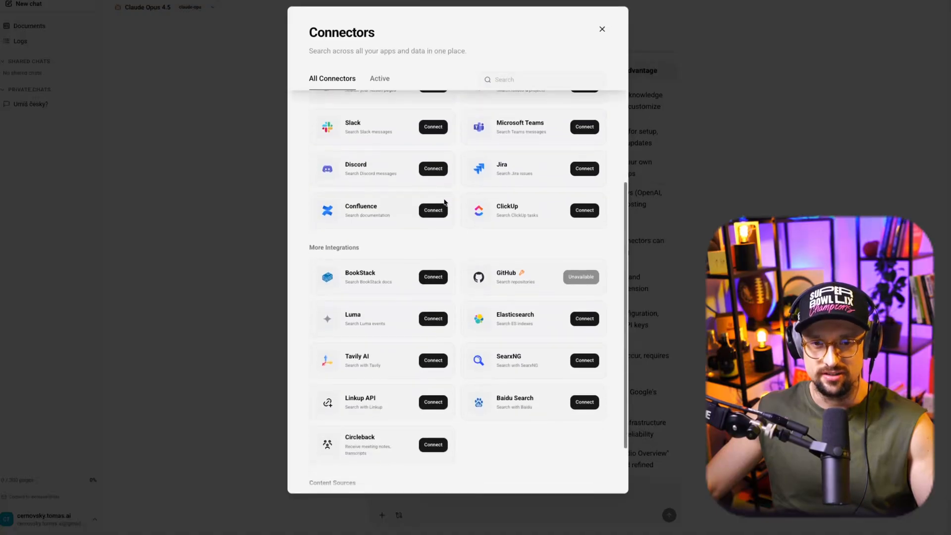
scroll(down, 3)
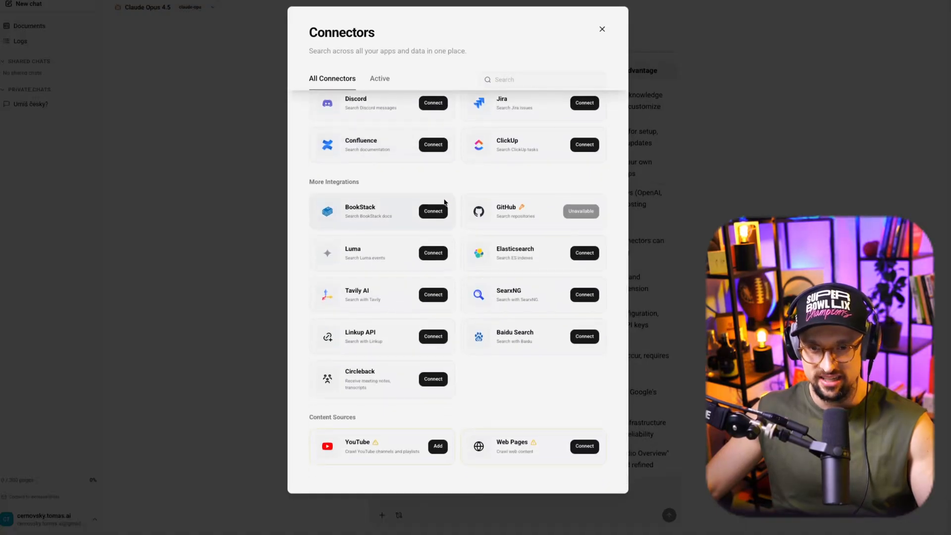
scroll(up, 3)
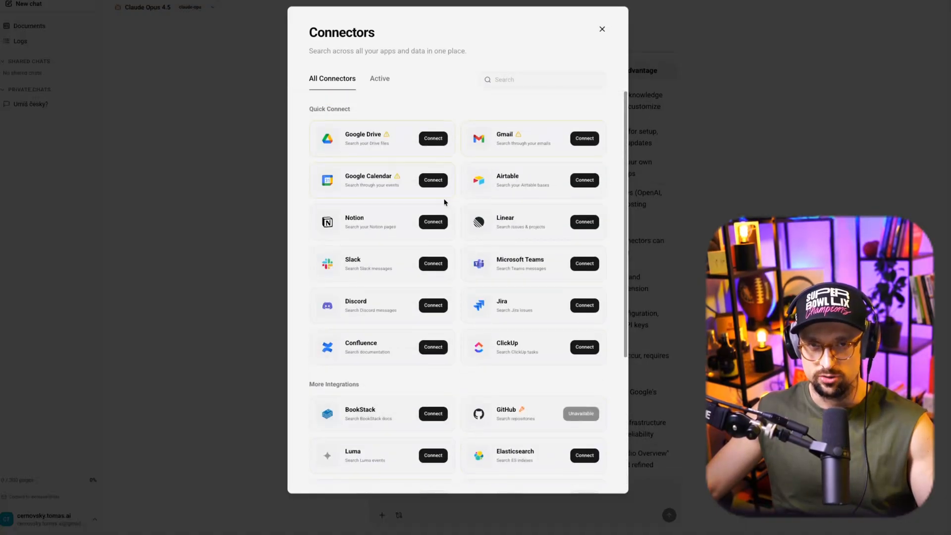
click(602, 29)
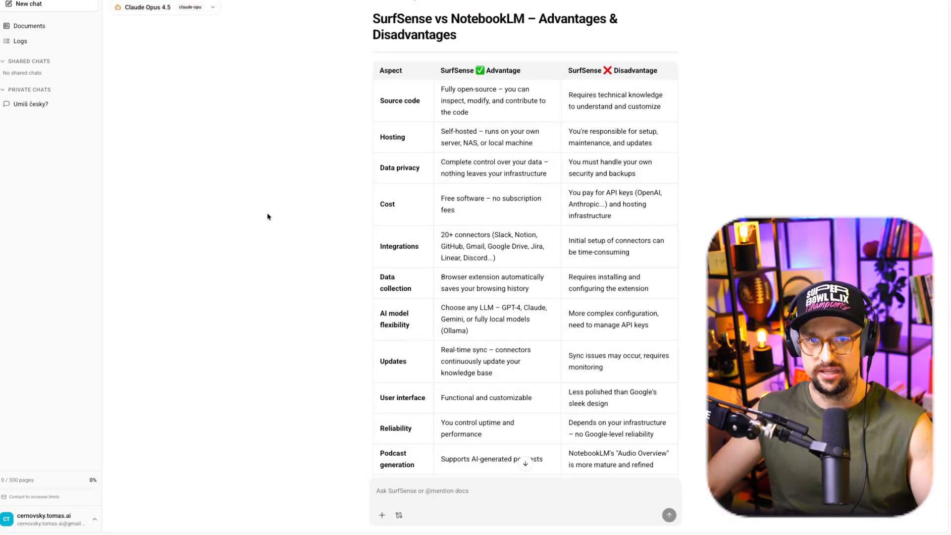
mouse_move(243, 223)
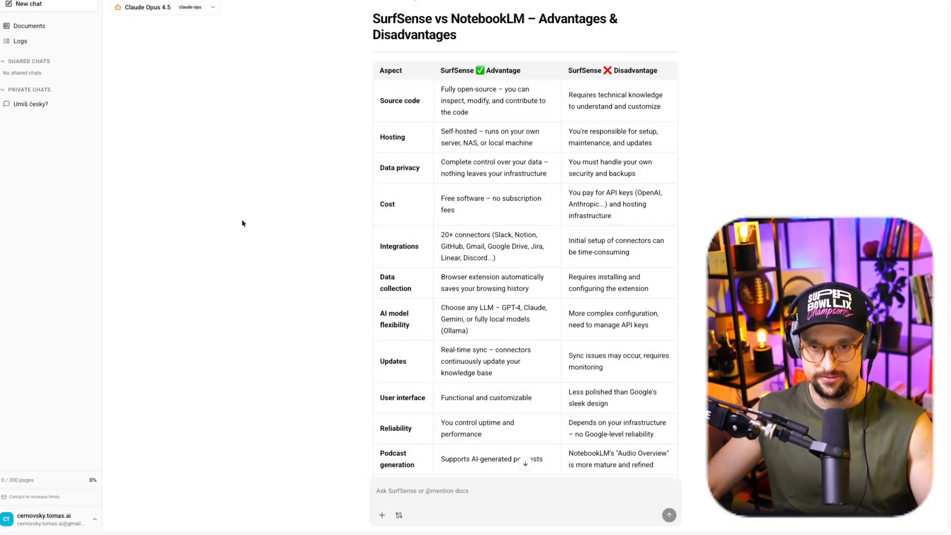
mouse_move(256, 214)
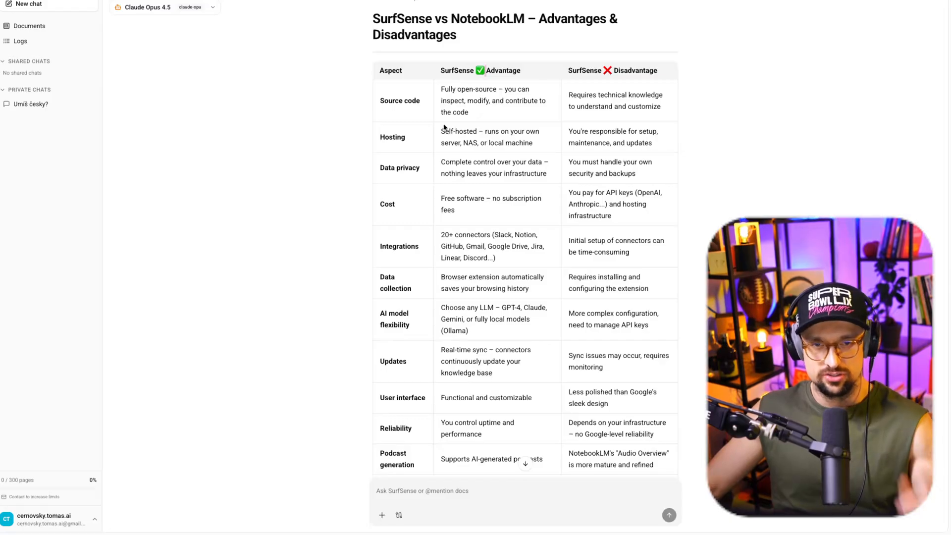
mouse_move(432, 119)
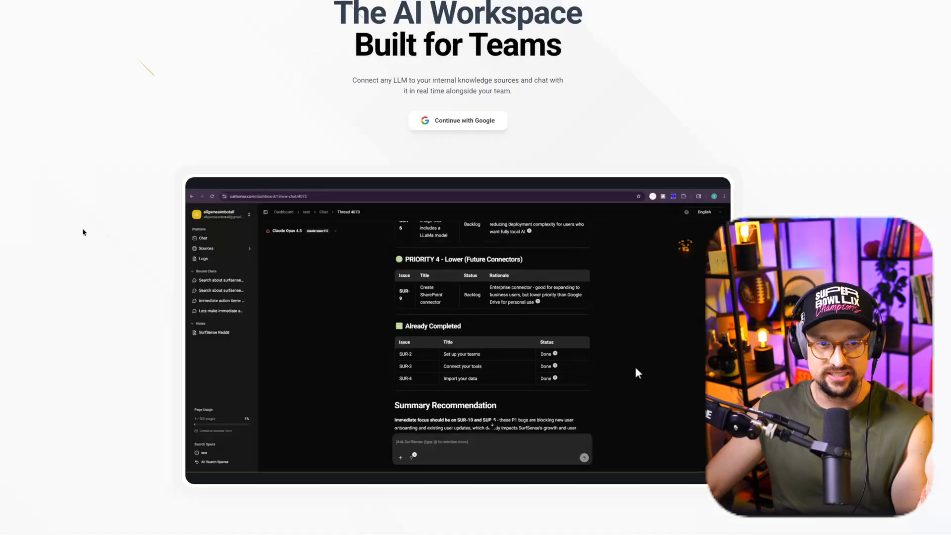
Scroll the chat back to the SurfSense vs NotebookLM advantages and disadvantages table.
scroll(down, 3)
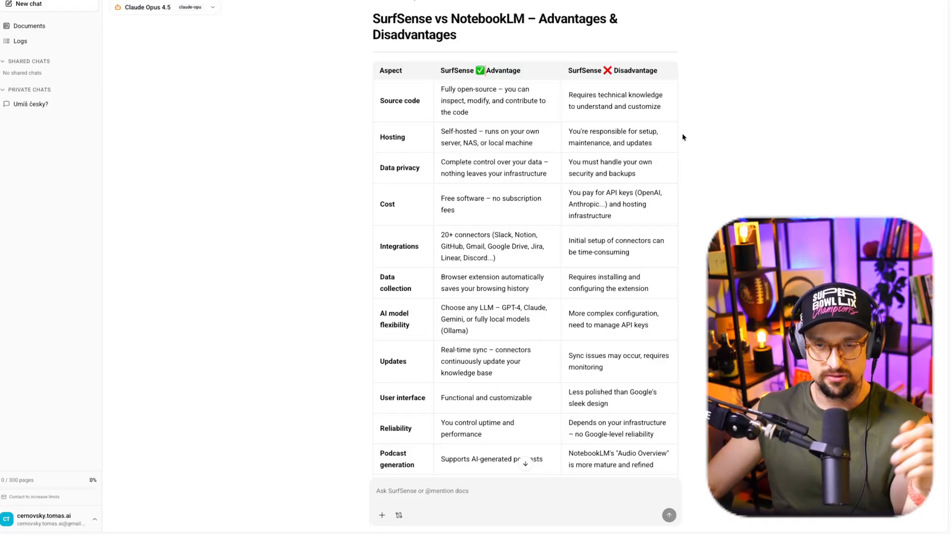
mouse_move(445, 184)
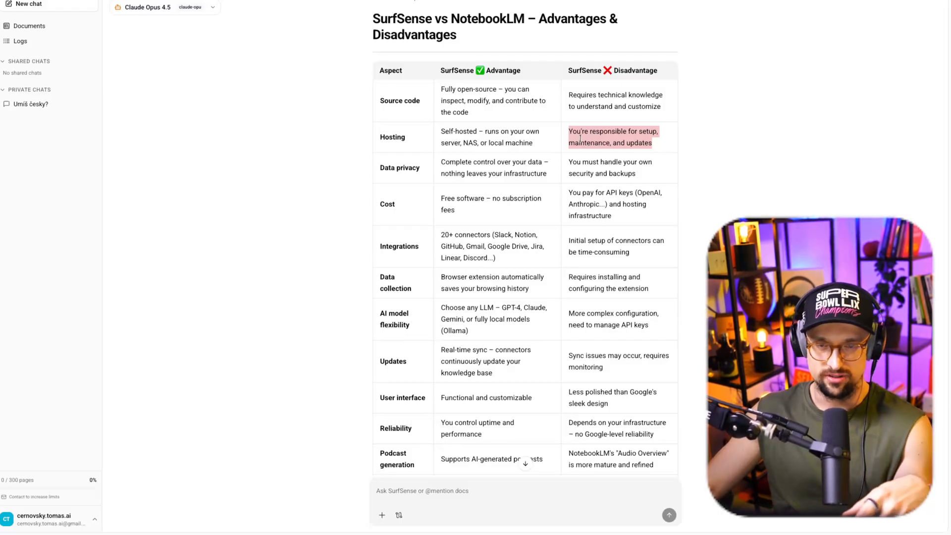
mouse_move(752, 194)
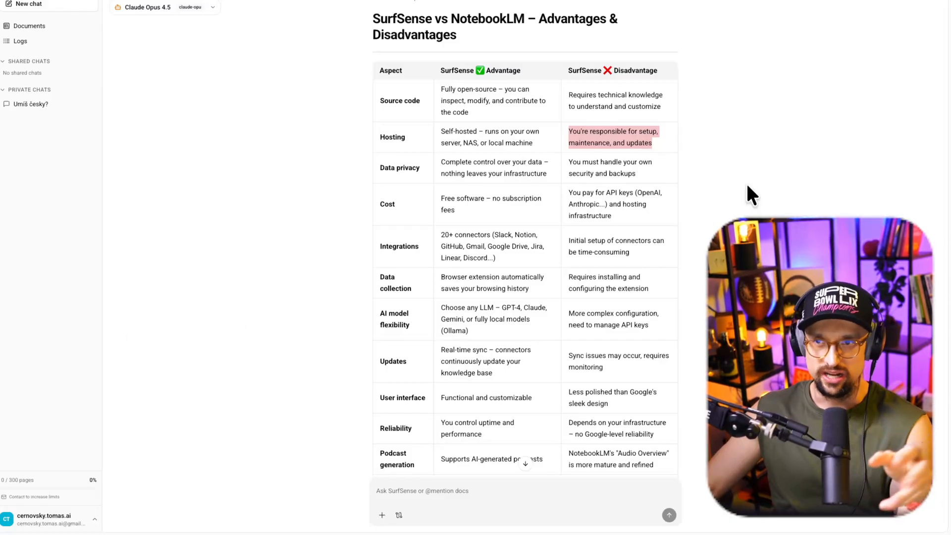
mouse_move(573, 173)
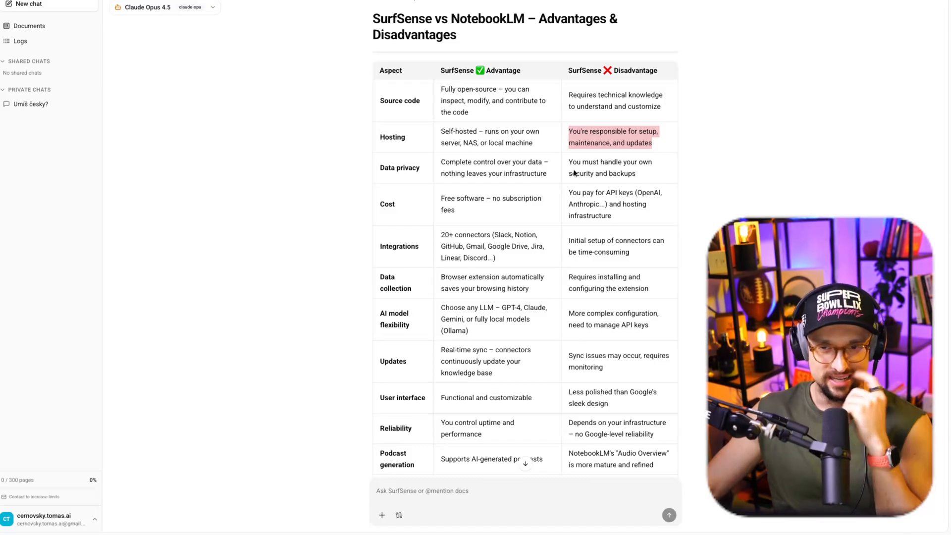
mouse_move(362, 178)
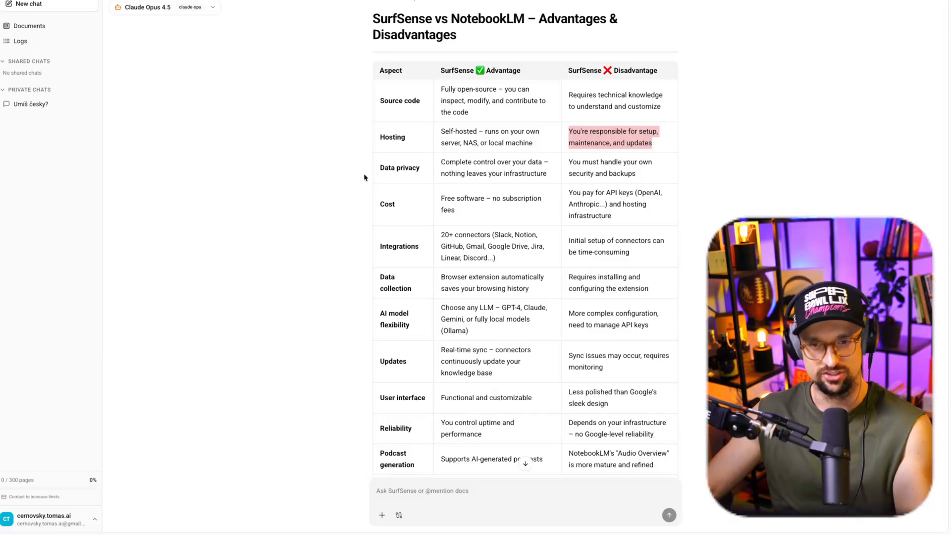
mouse_move(484, 176)
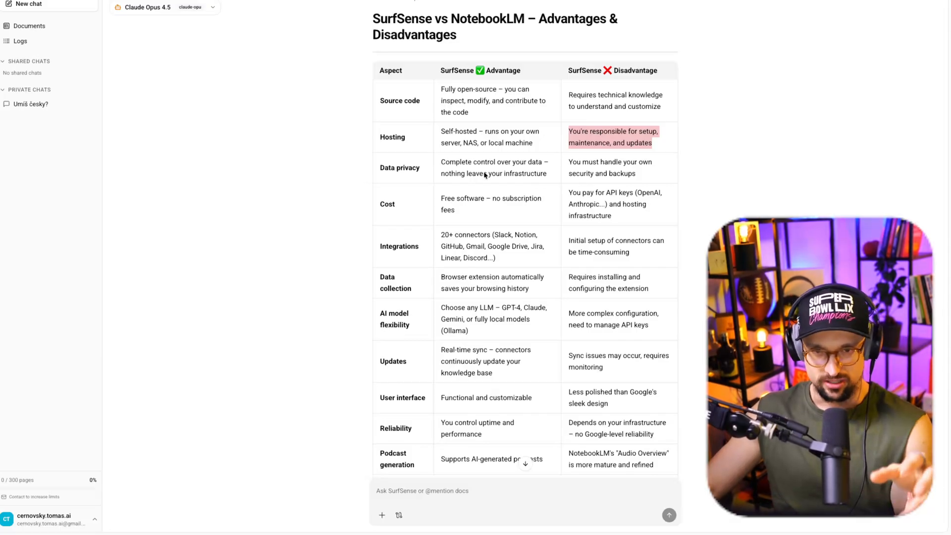
mouse_move(519, 183)
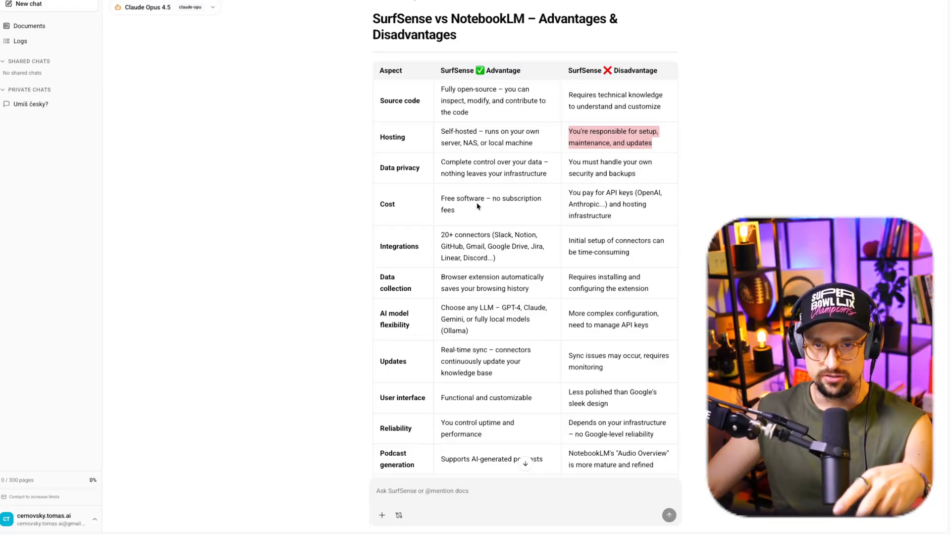
mouse_move(662, 205)
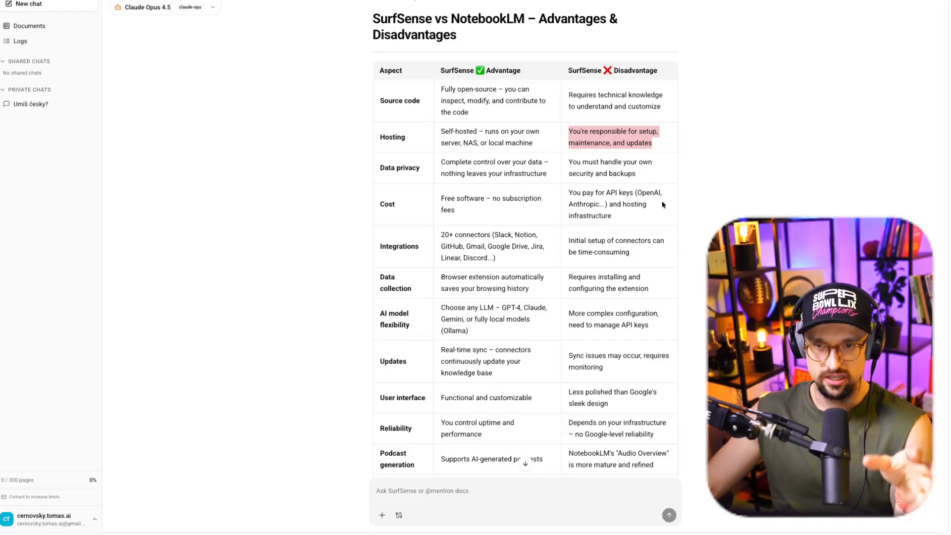
mouse_move(604, 211)
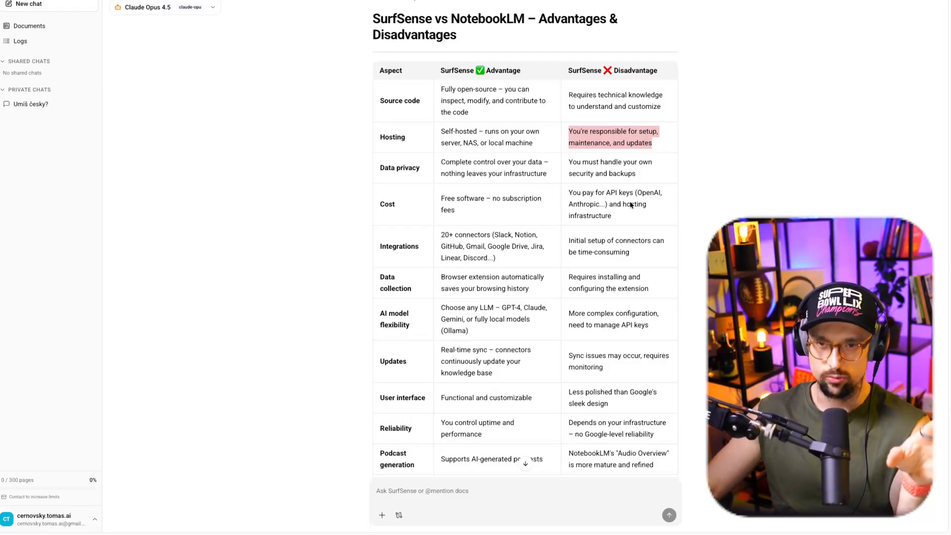
mouse_move(297, 258)
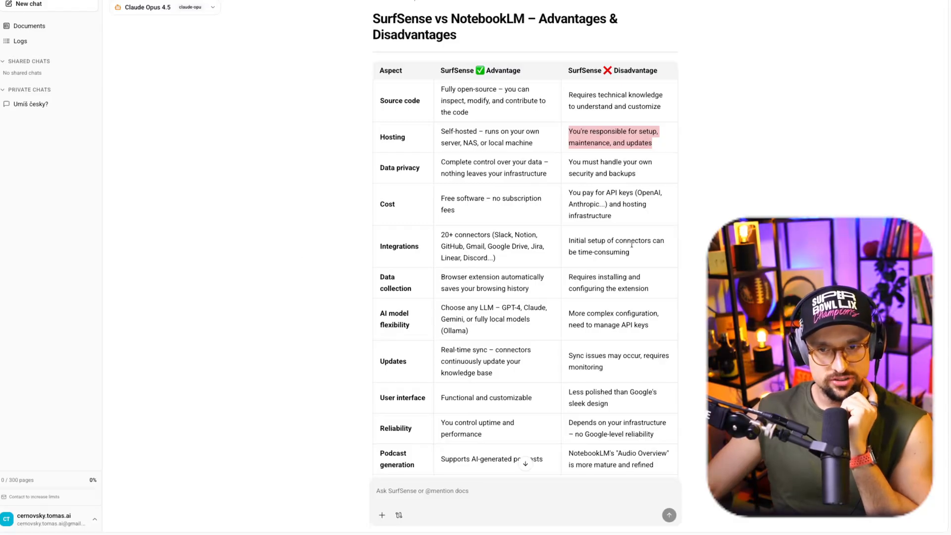
mouse_move(321, 313)
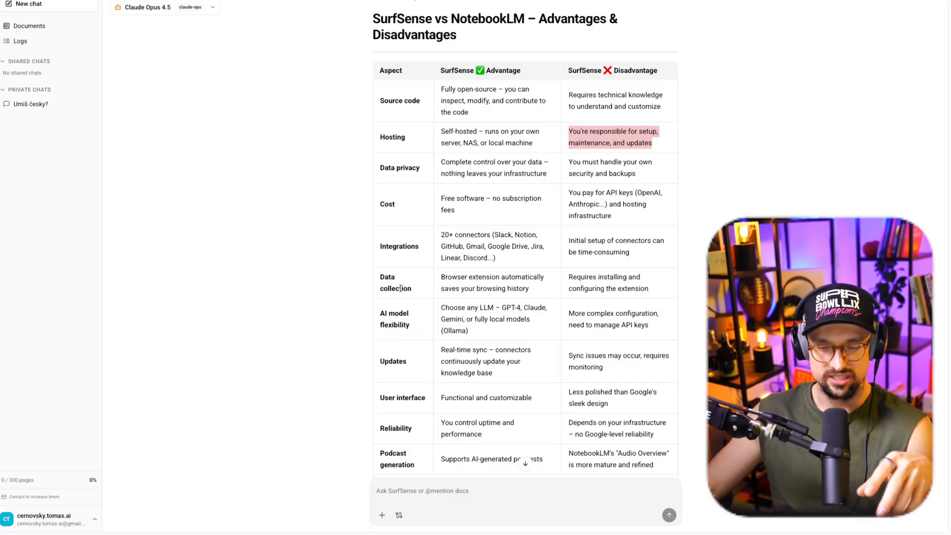
mouse_move(533, 287)
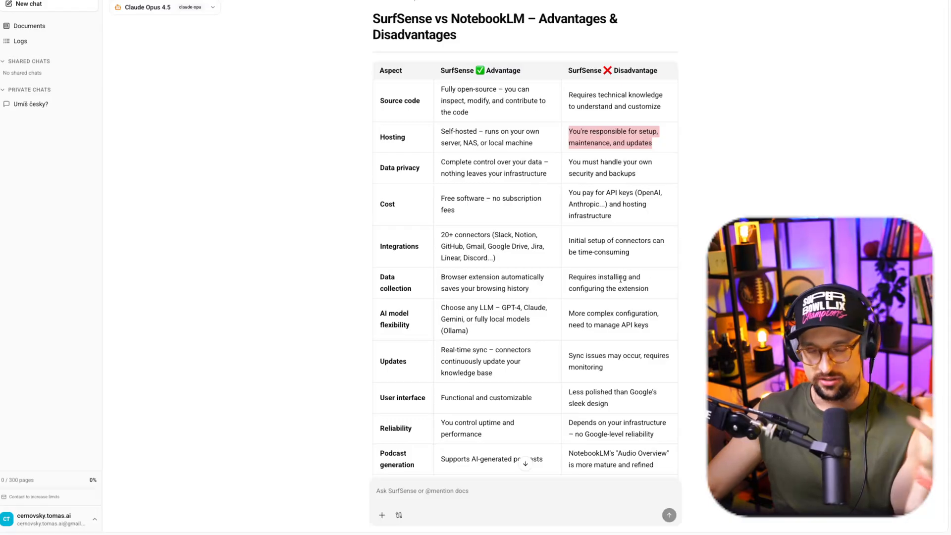
mouse_move(333, 318)
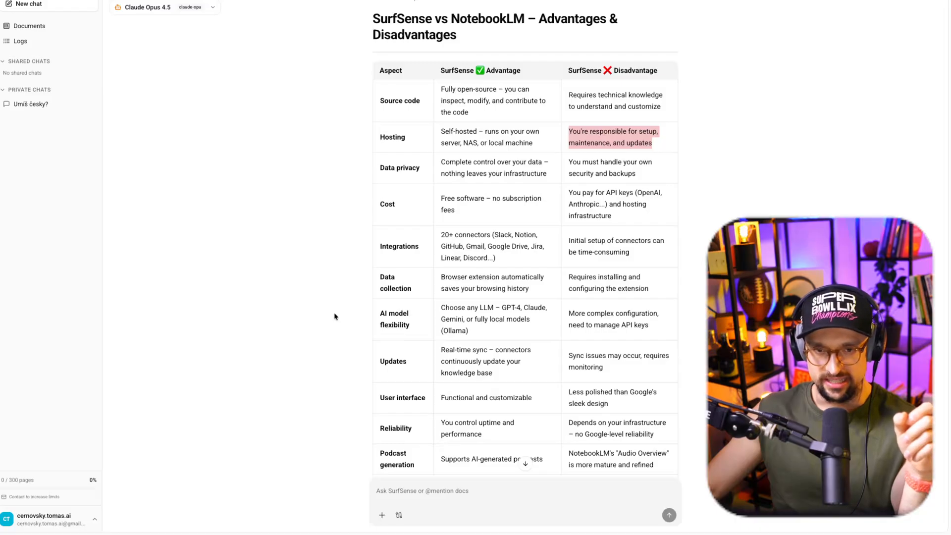
mouse_move(492, 377)
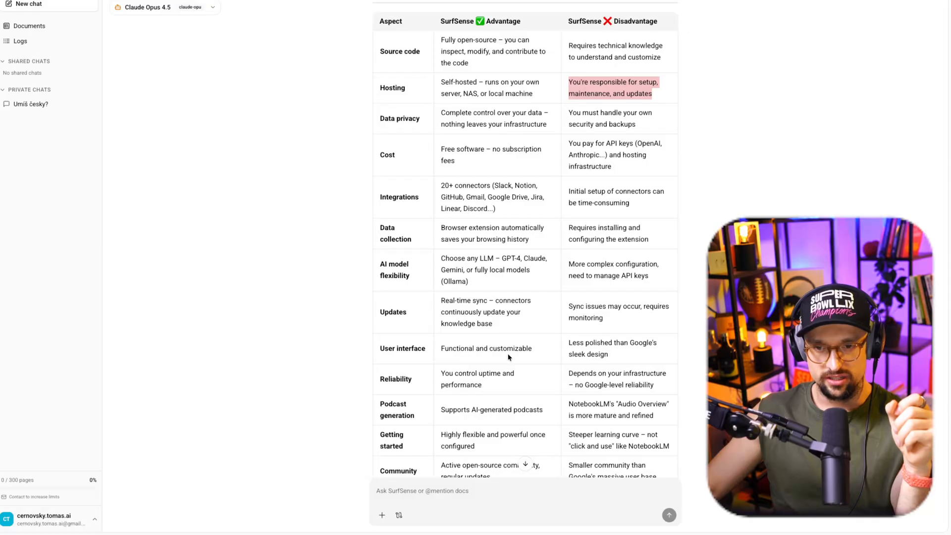
mouse_move(421, 381)
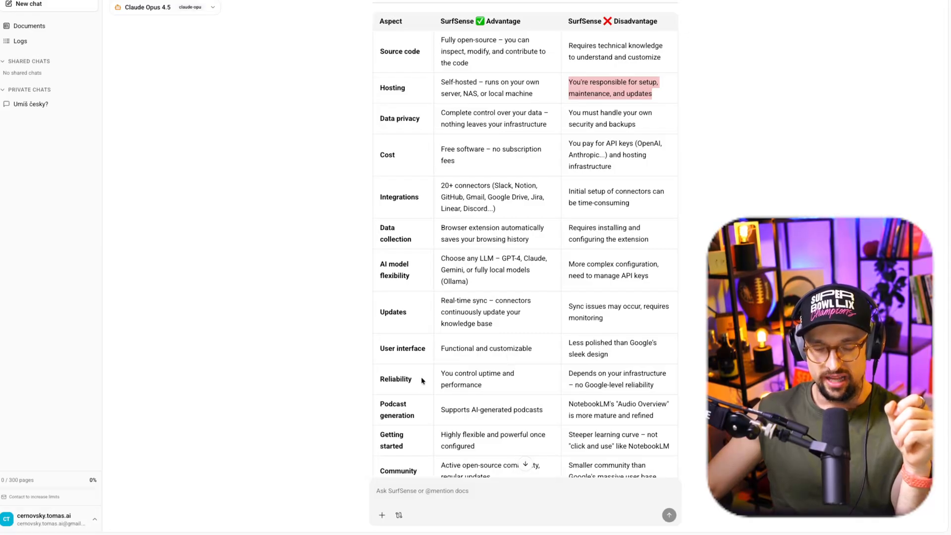
mouse_move(494, 389)
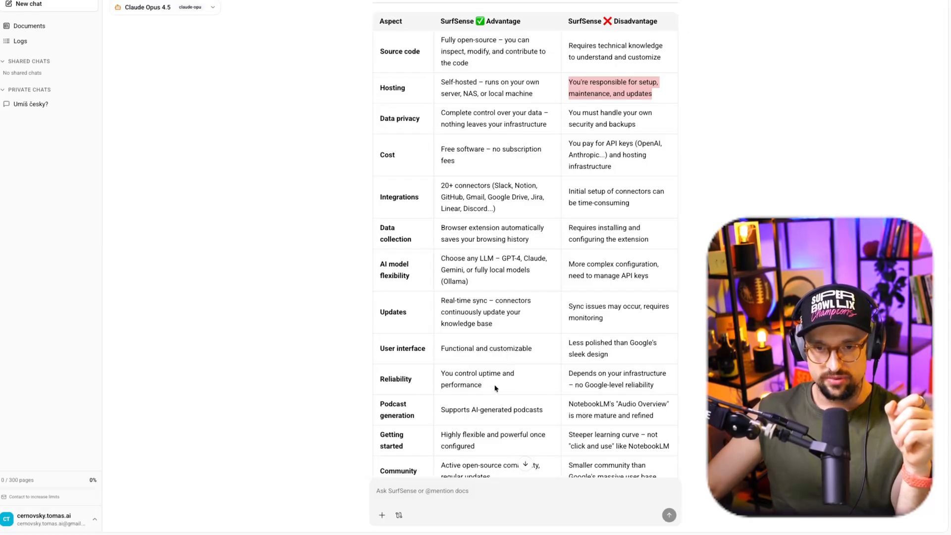
mouse_move(649, 382)
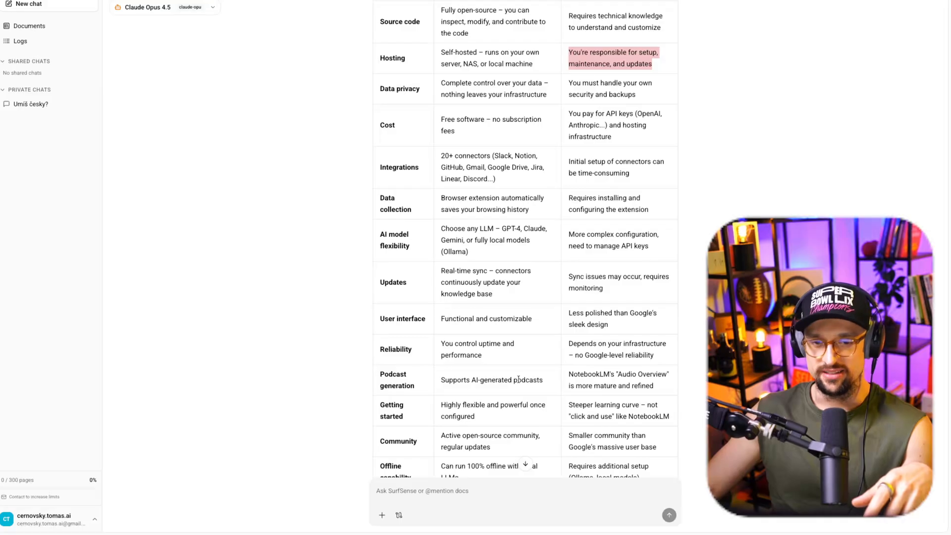
Scroll the answer to the Offline capability row and the Quick Summary table.
scroll(down, 3)
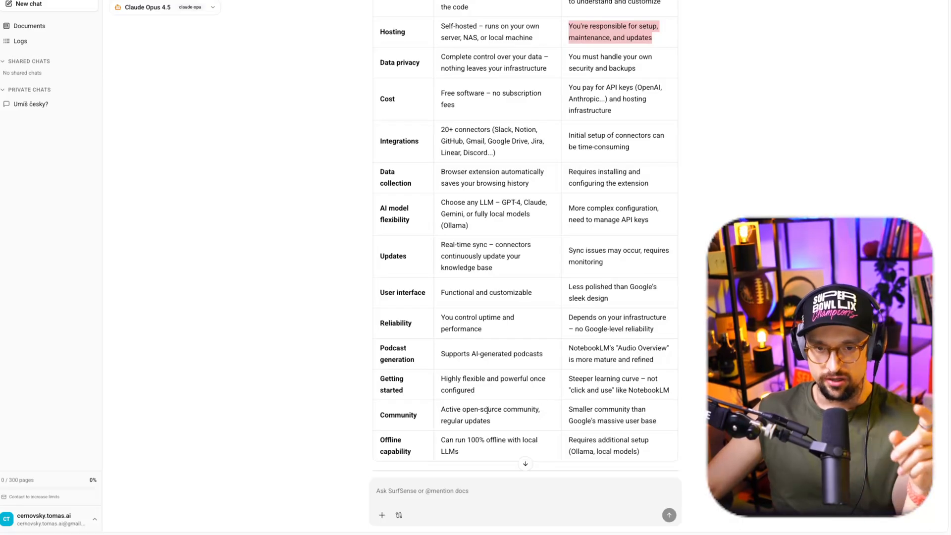
mouse_move(505, 419)
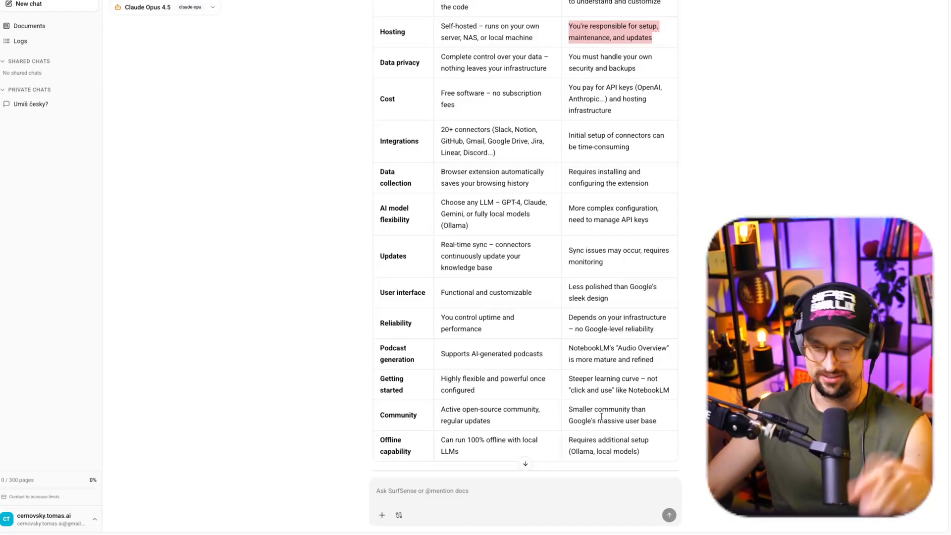
scroll(down, 3)
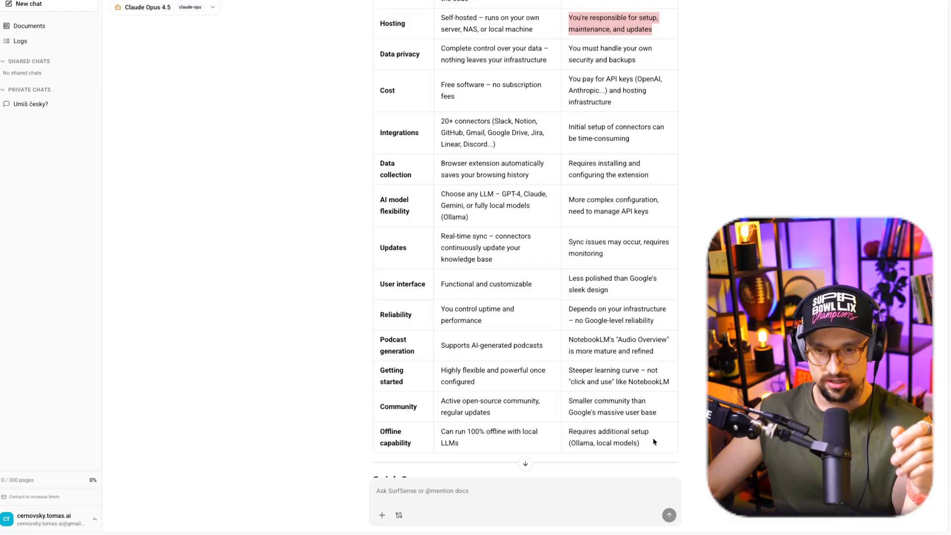
scroll(down, 3)
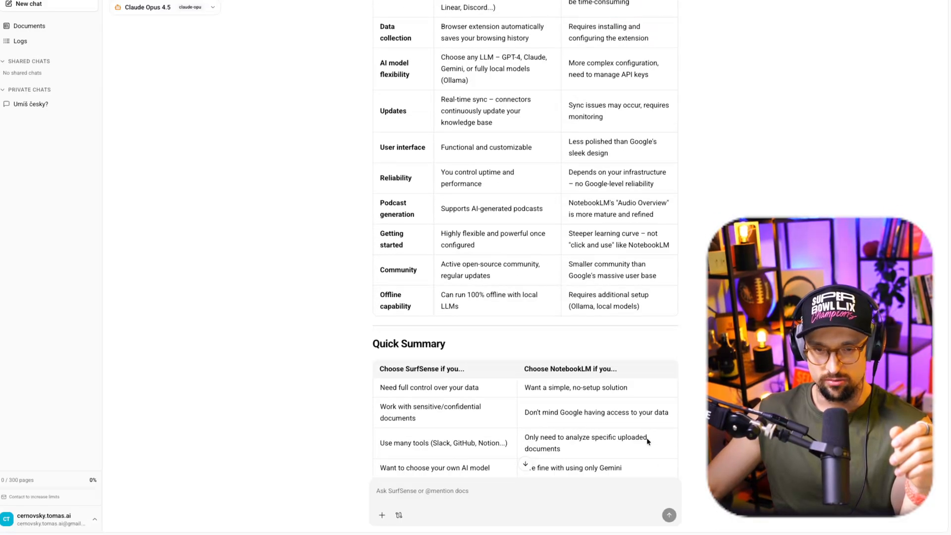
scroll(down, 3)
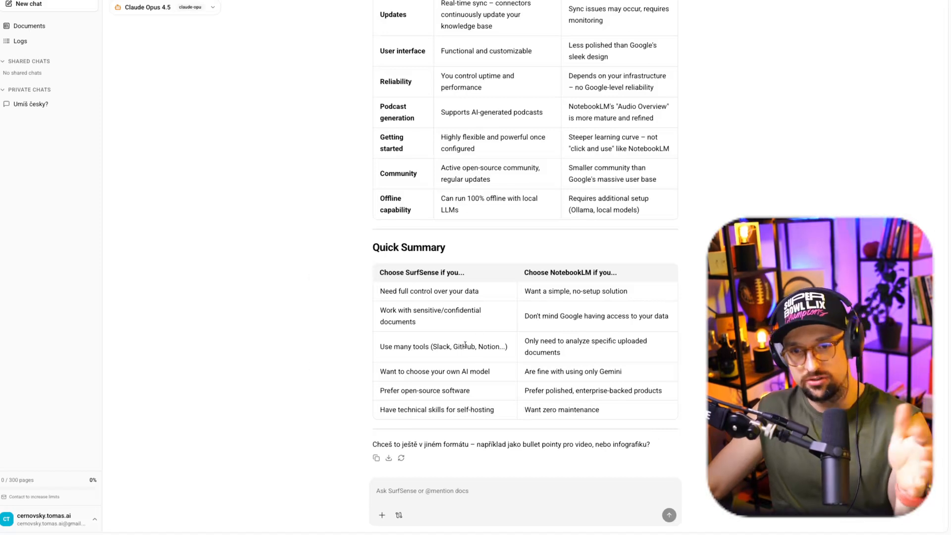
mouse_move(248, 324)
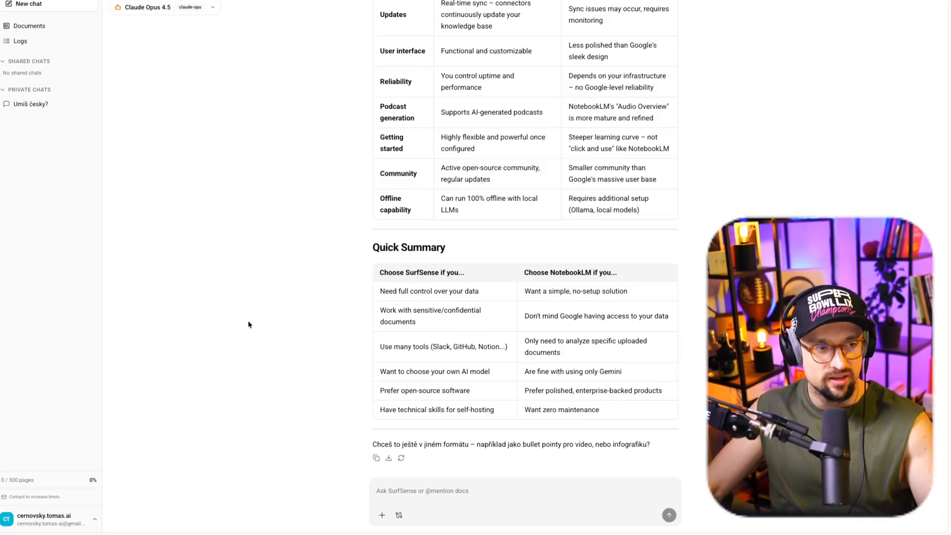